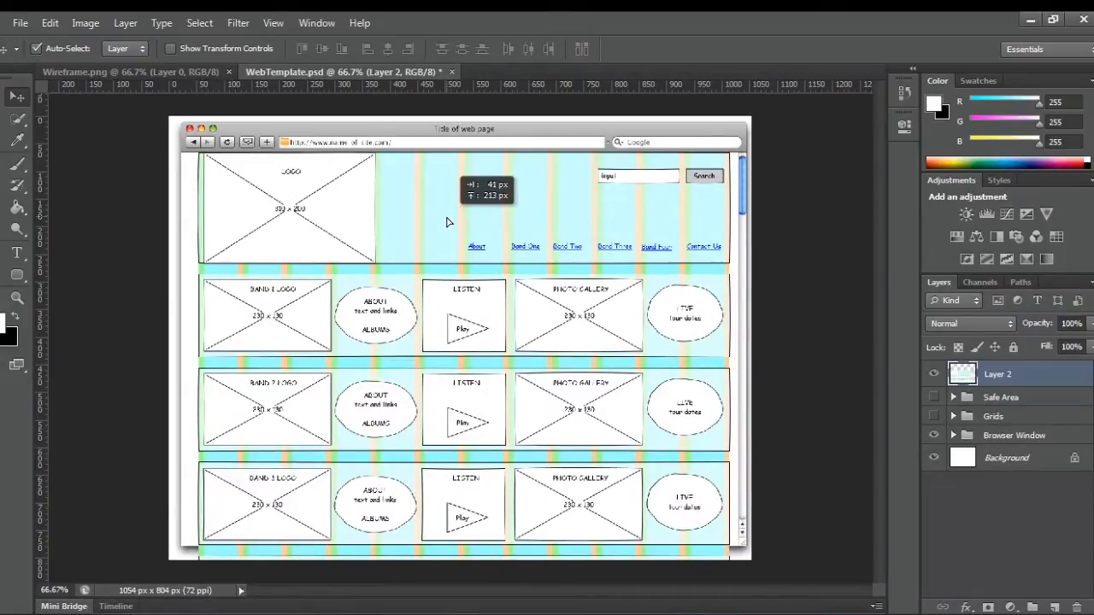
mouse_move(444, 222)
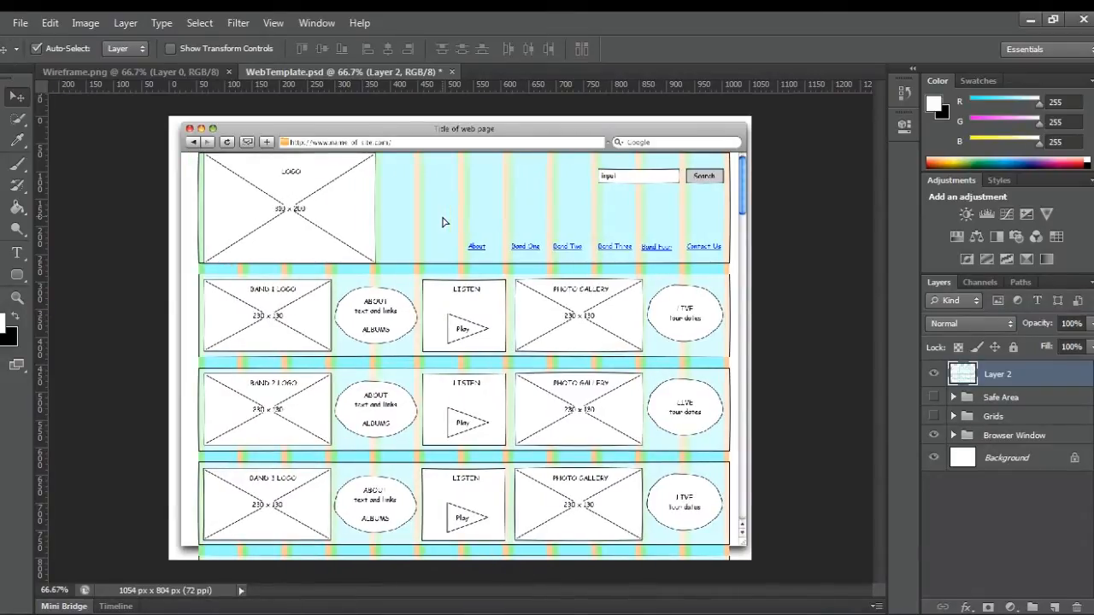
Rename Layer 2 to 'wireframe' in the Layers panel
double_click(998, 373)
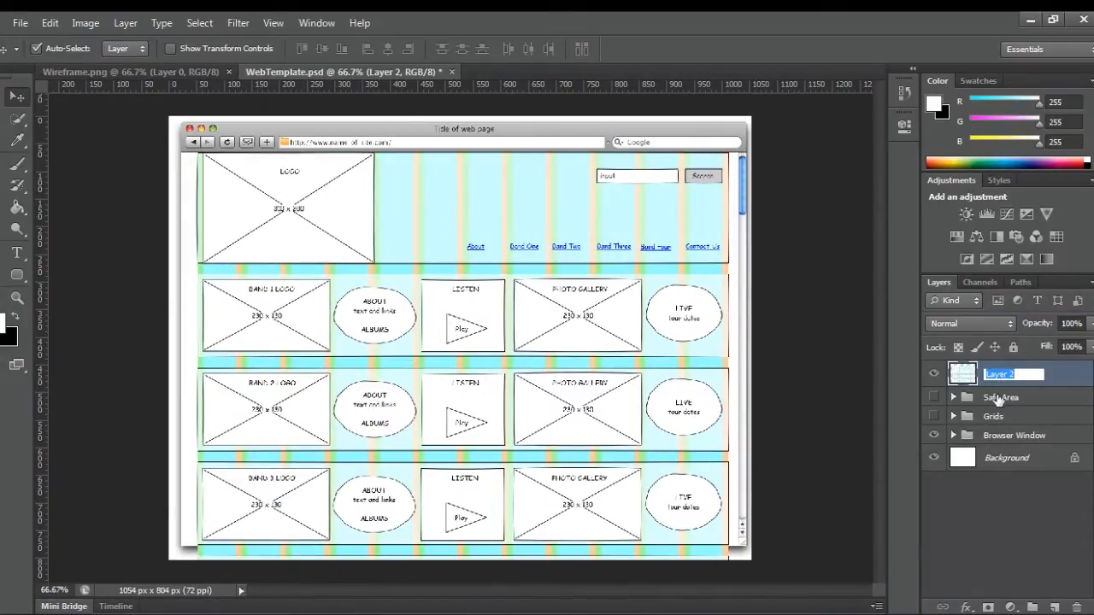
text(wireframe)
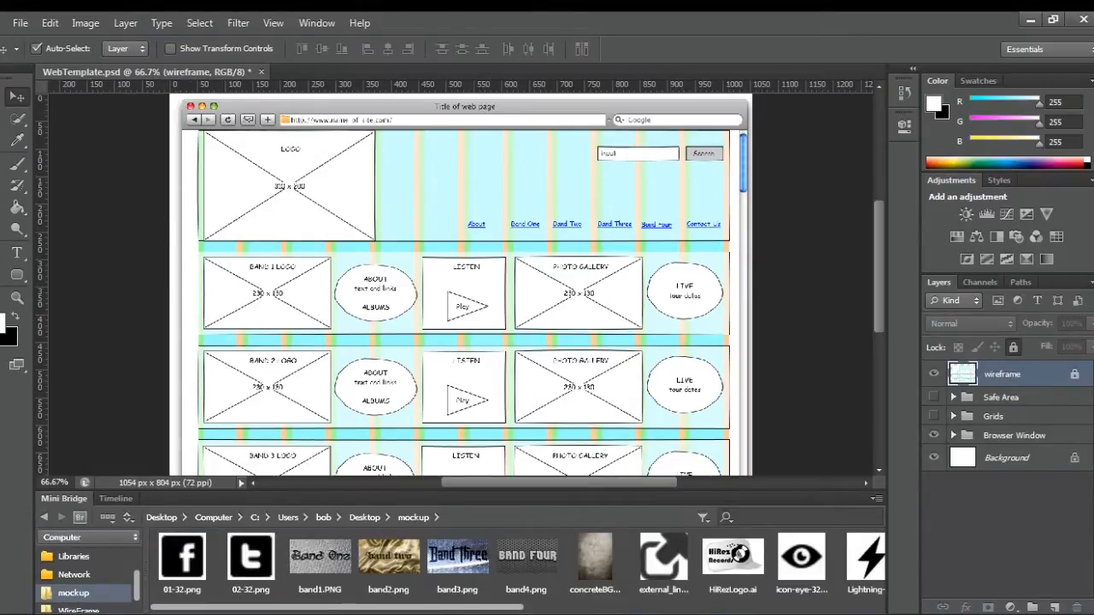
Open concreteBG.jpg and resize it to 1024 px wide via Image Size
click(595, 557)
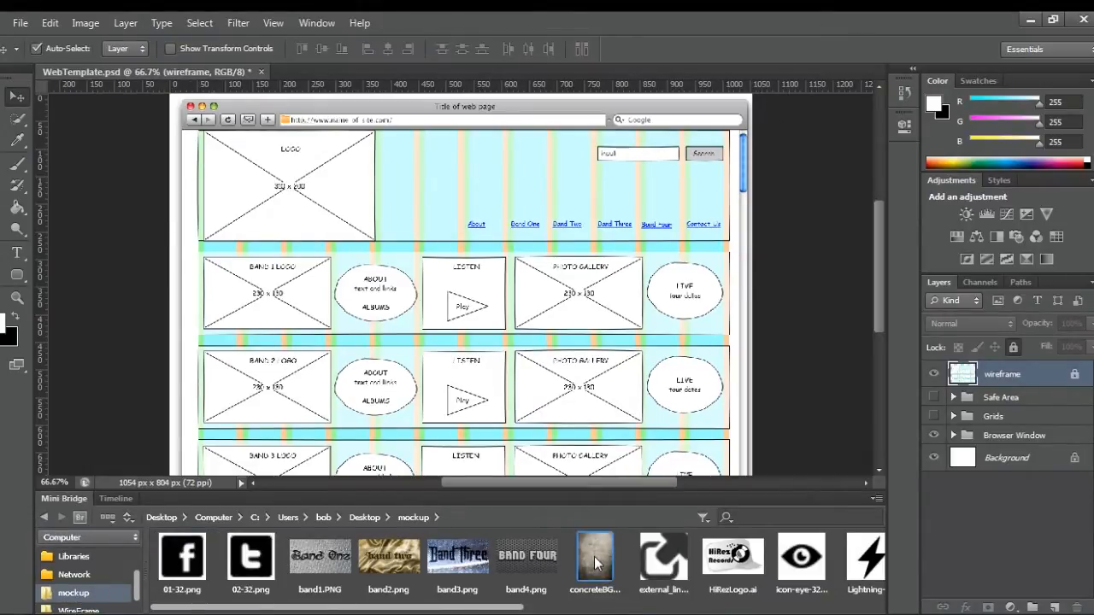
double_click(595, 557)
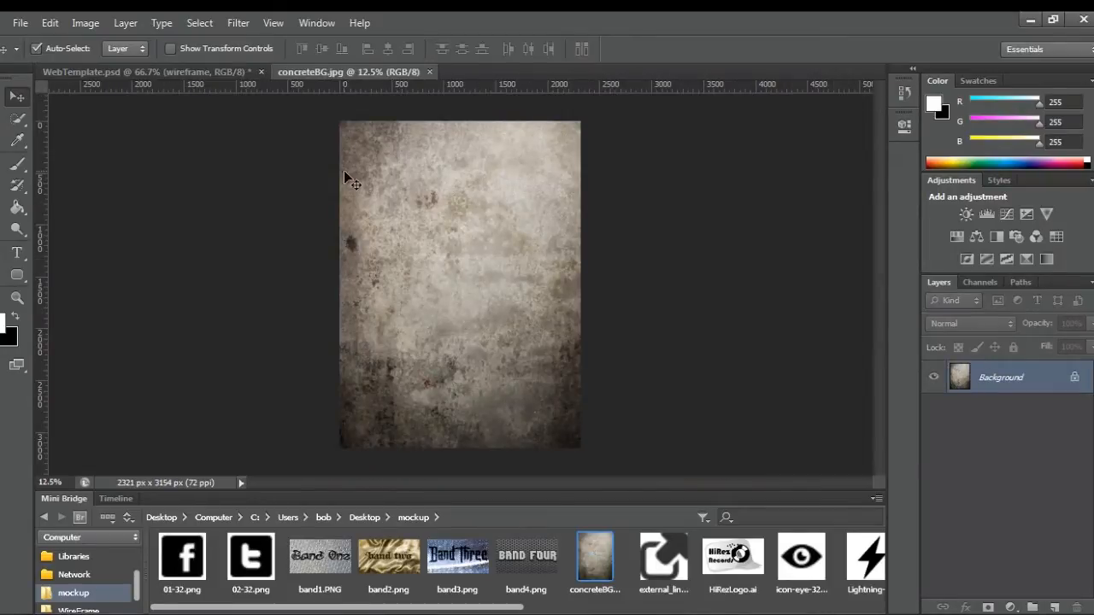
click(86, 24)
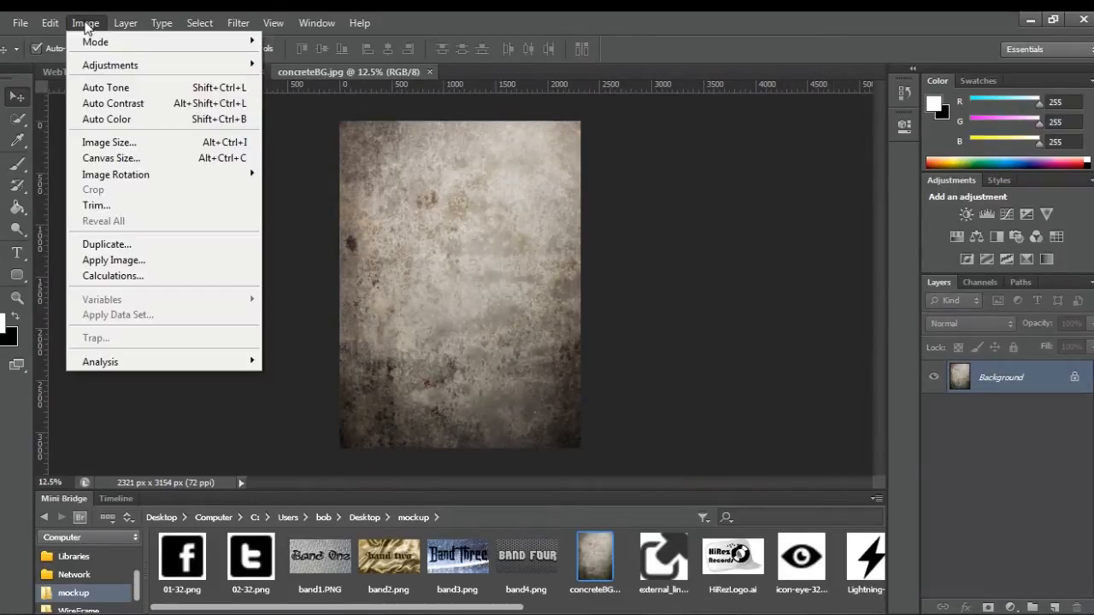
click(110, 142)
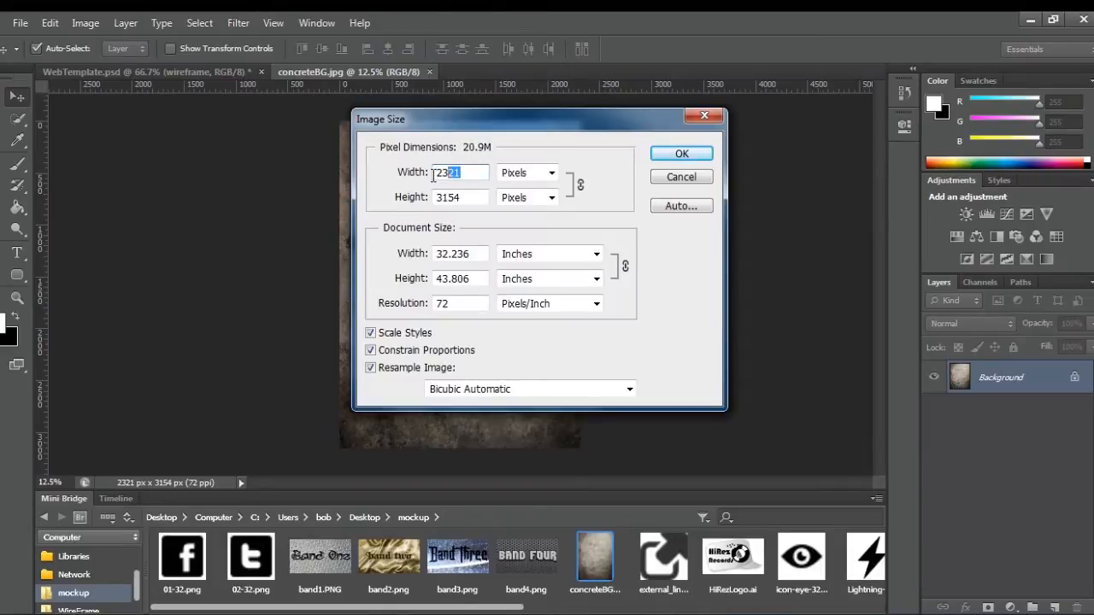
text(1024)
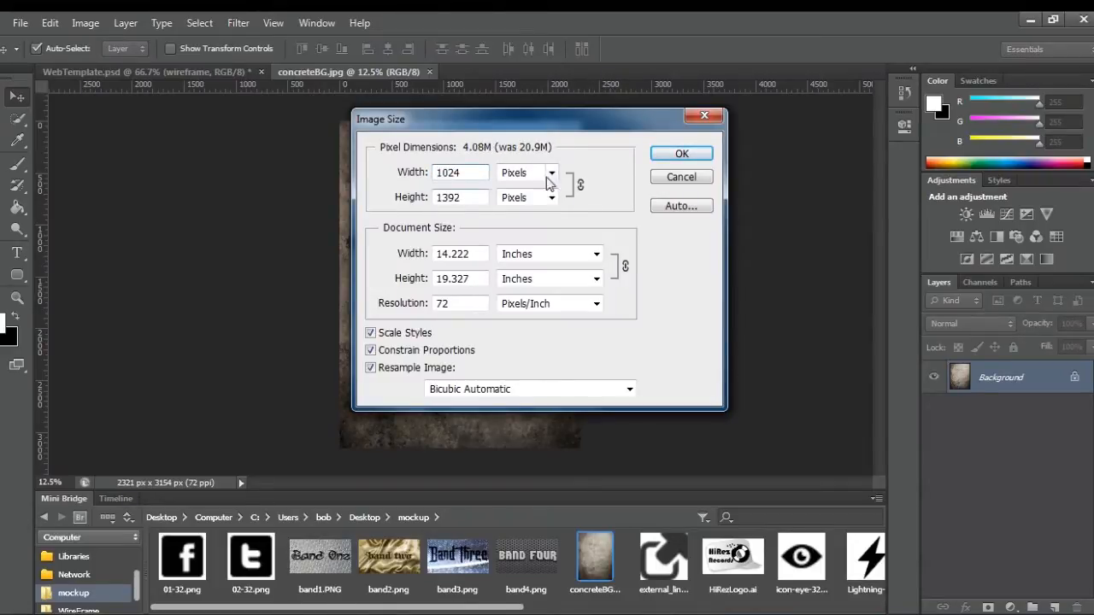
click(681, 154)
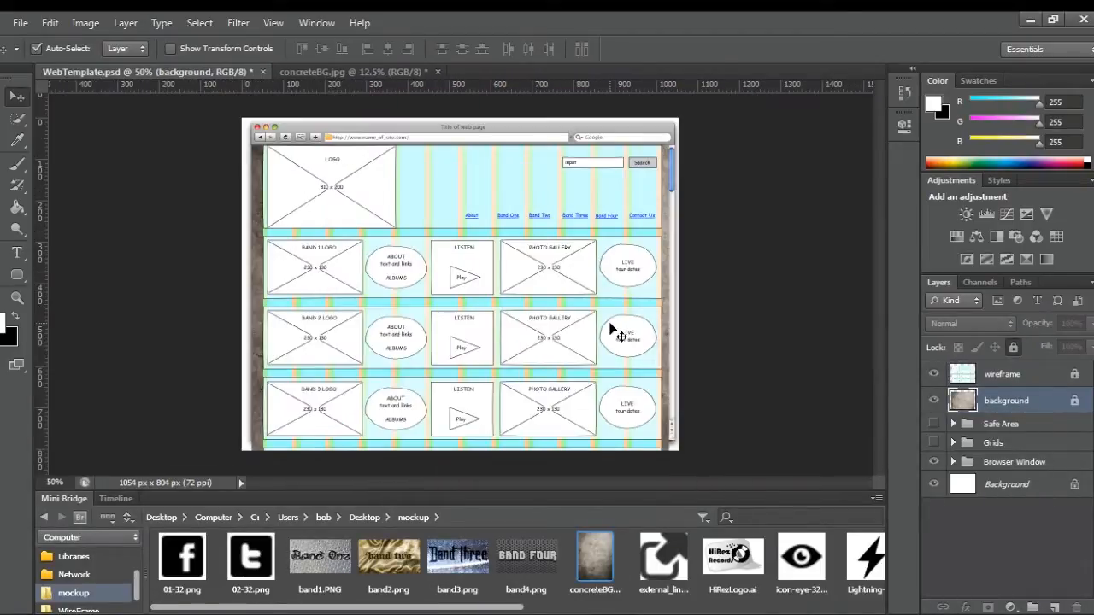
mouse_move(274, 147)
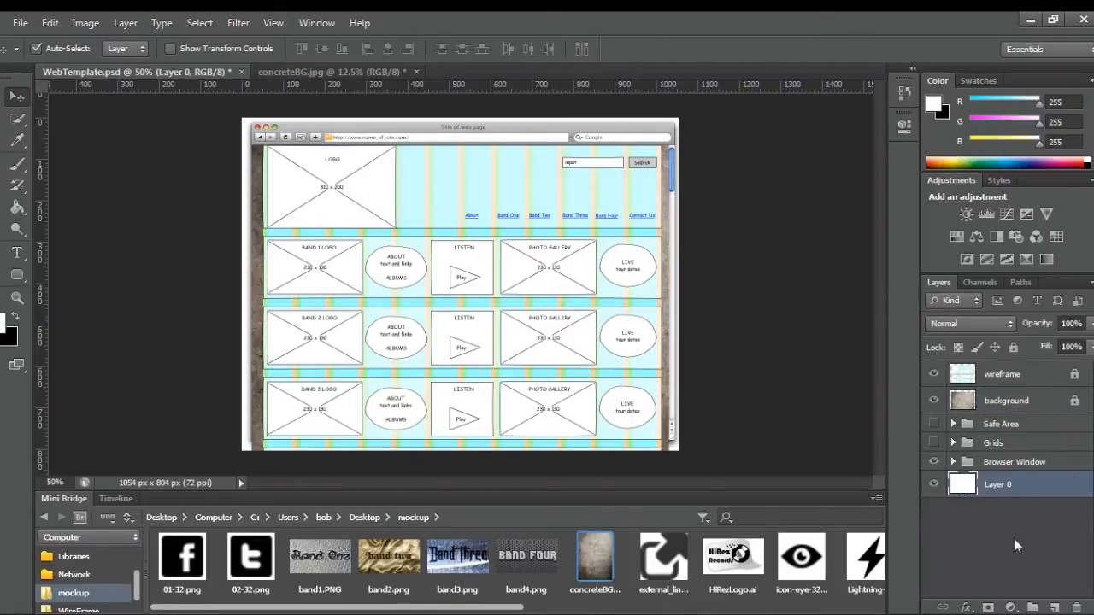
mouse_move(82, 22)
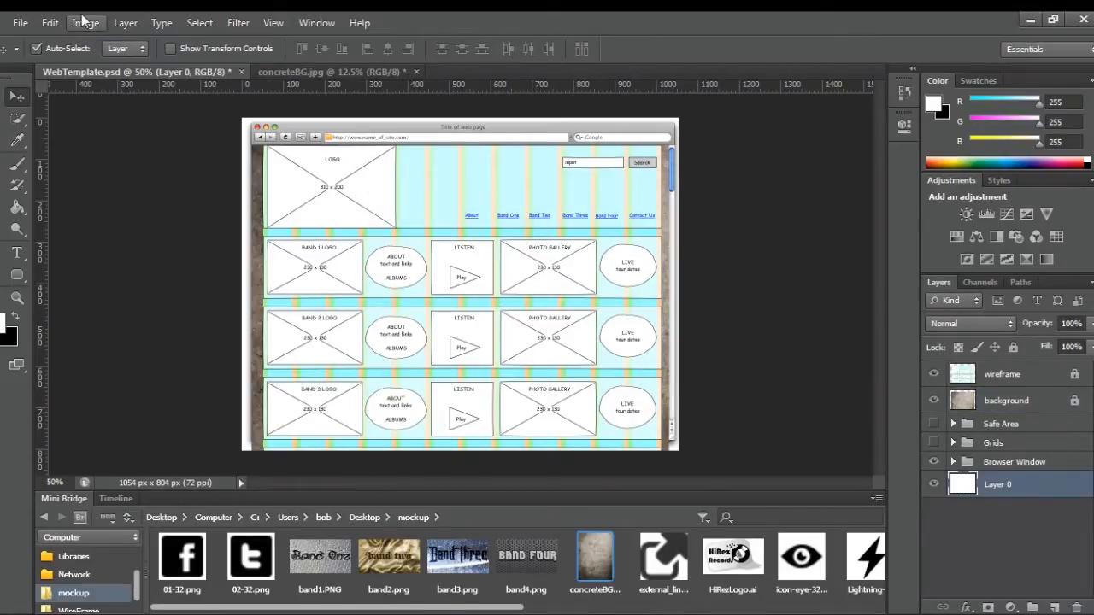
Set the template canvas height to 1000 px via Canvas Size
click(85, 23)
text(1000)
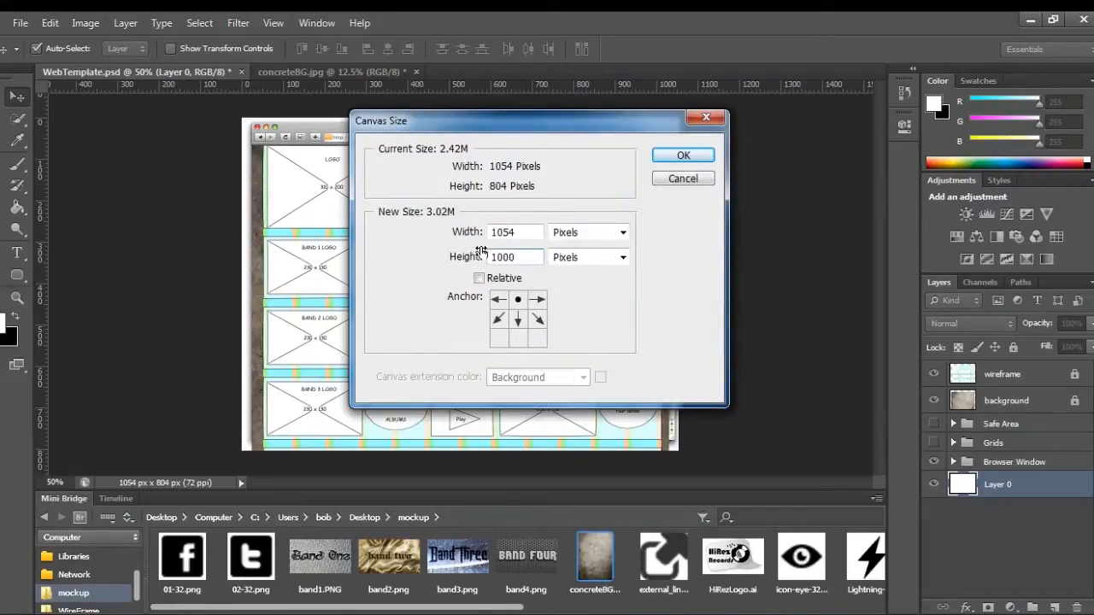
click(684, 154)
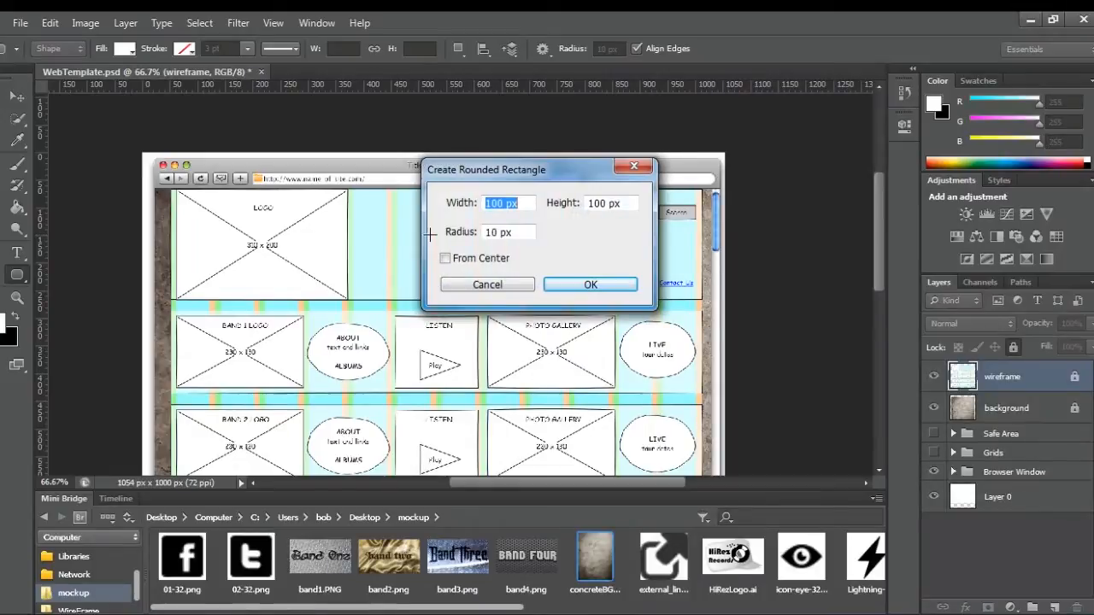
Create a 960 × 100 px rounded rectangle header band and check it against the wireframe
text(960)
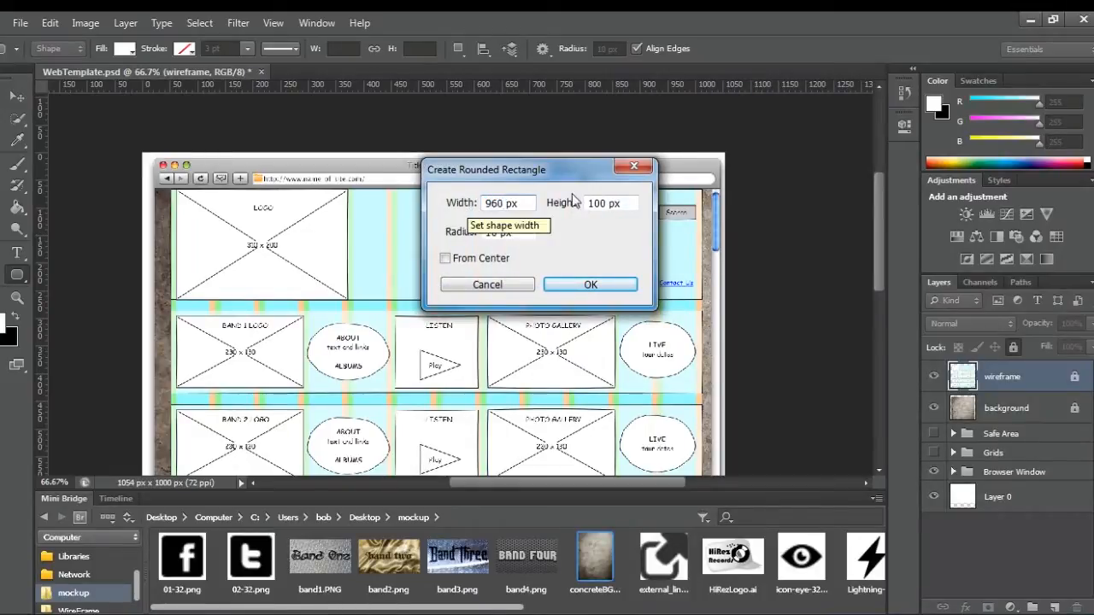
click(589, 283)
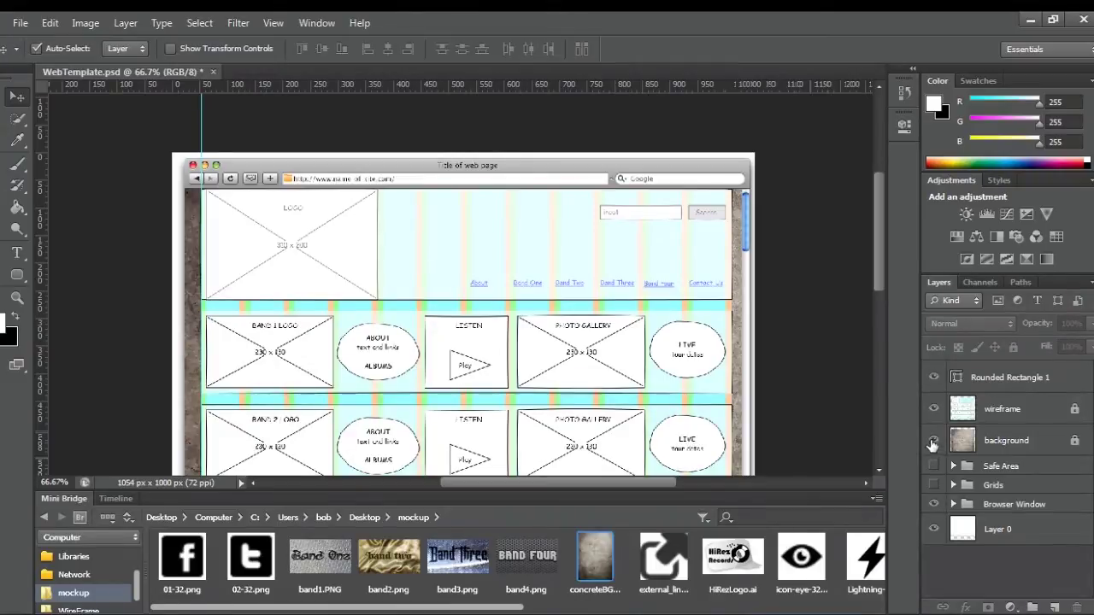
click(933, 409)
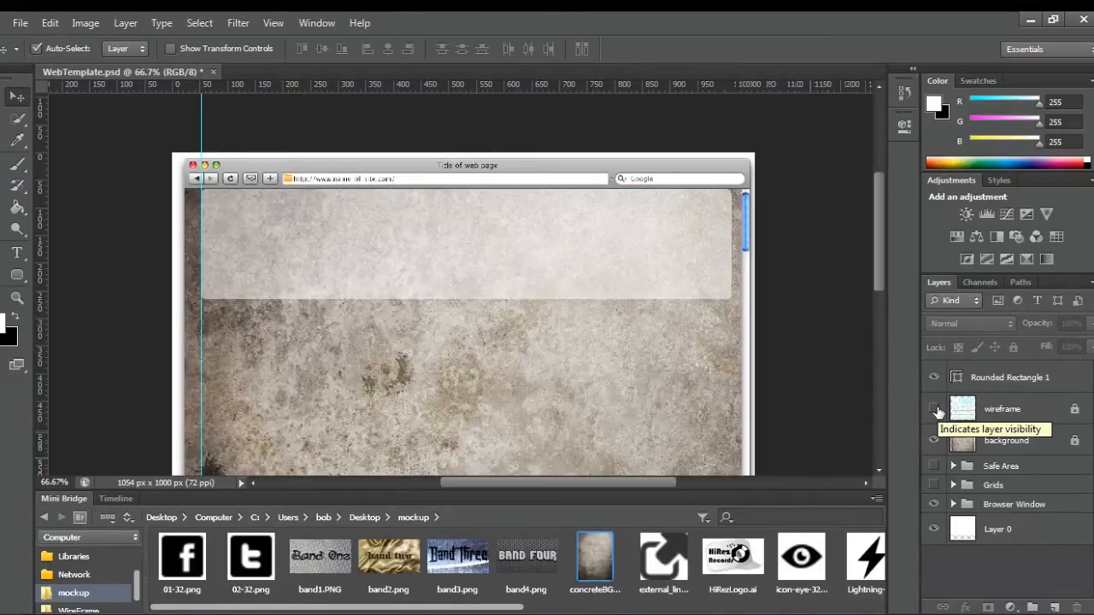
click(933, 410)
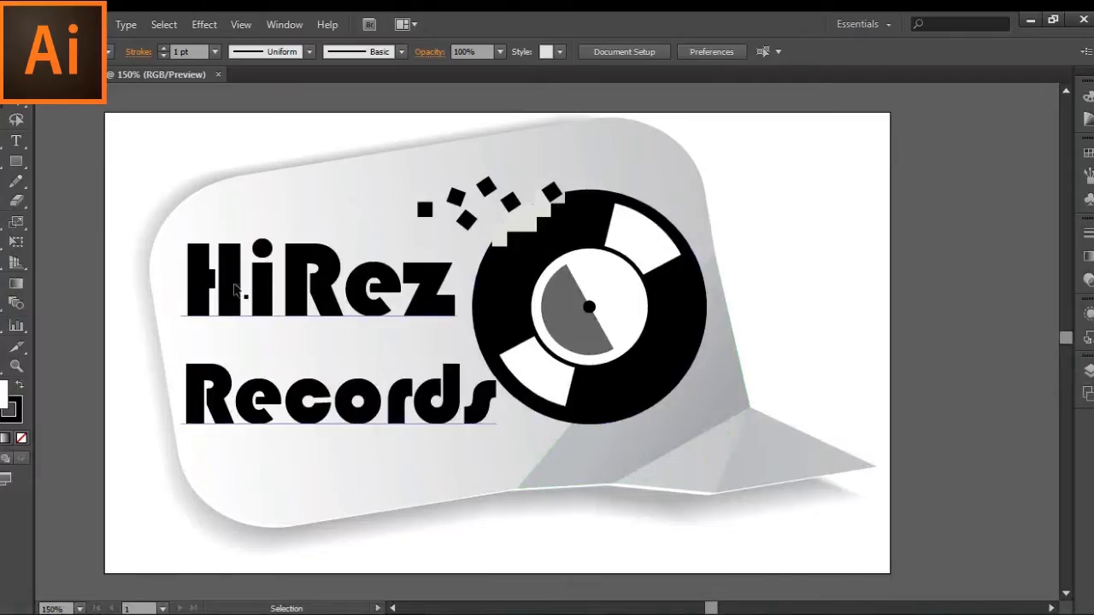
mouse_move(407, 365)
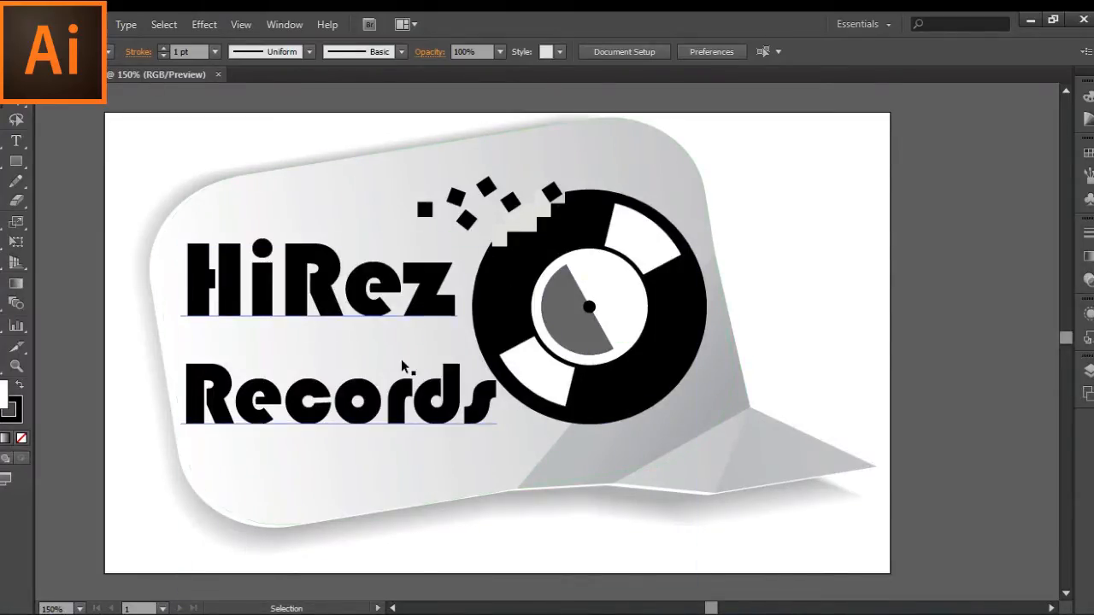
Deselect the logo and export it with Save for Web as a transparent PNG-24
key(ctrl+y)
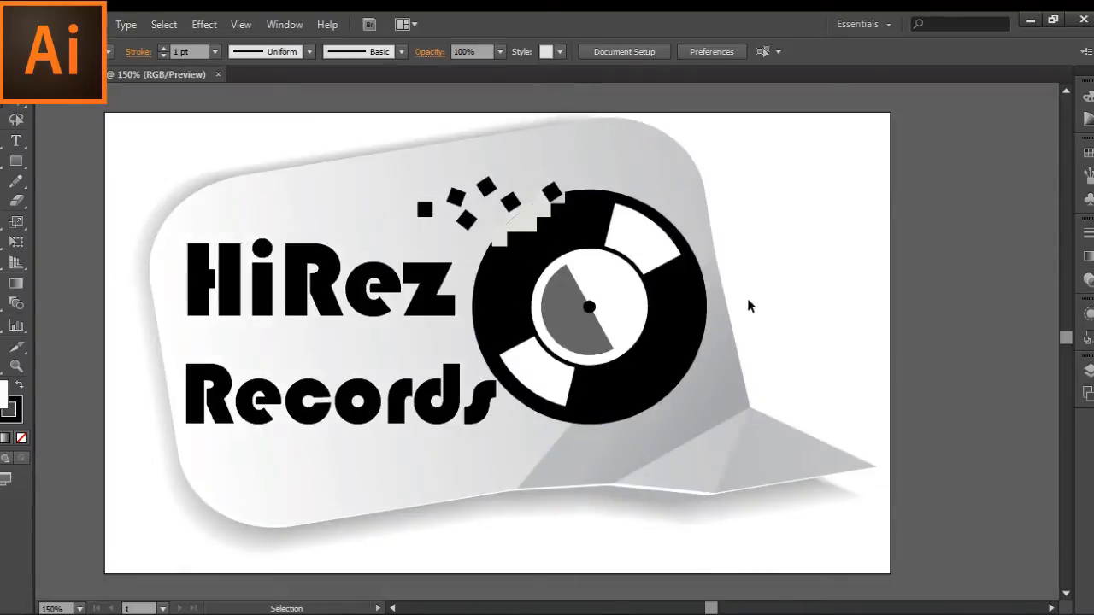
mouse_move(545, 513)
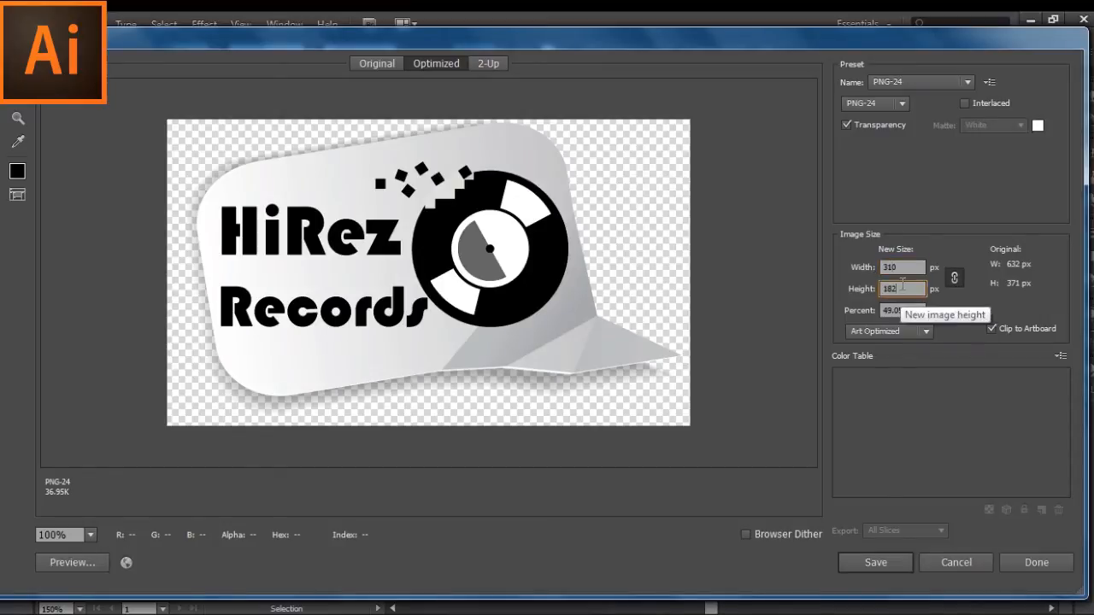
click(875, 562)
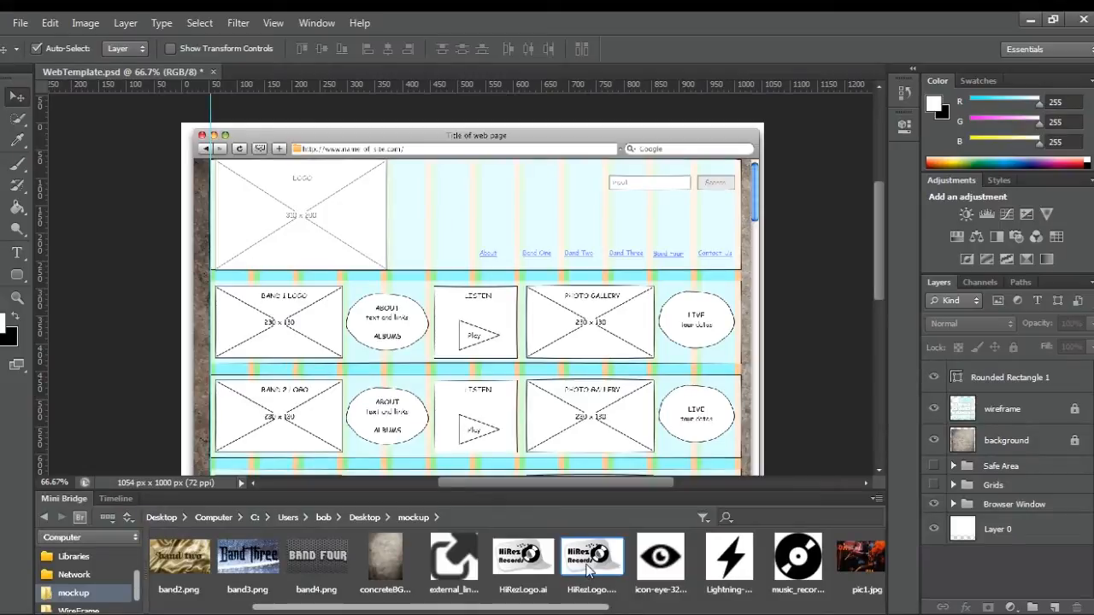
mouse_move(309, 221)
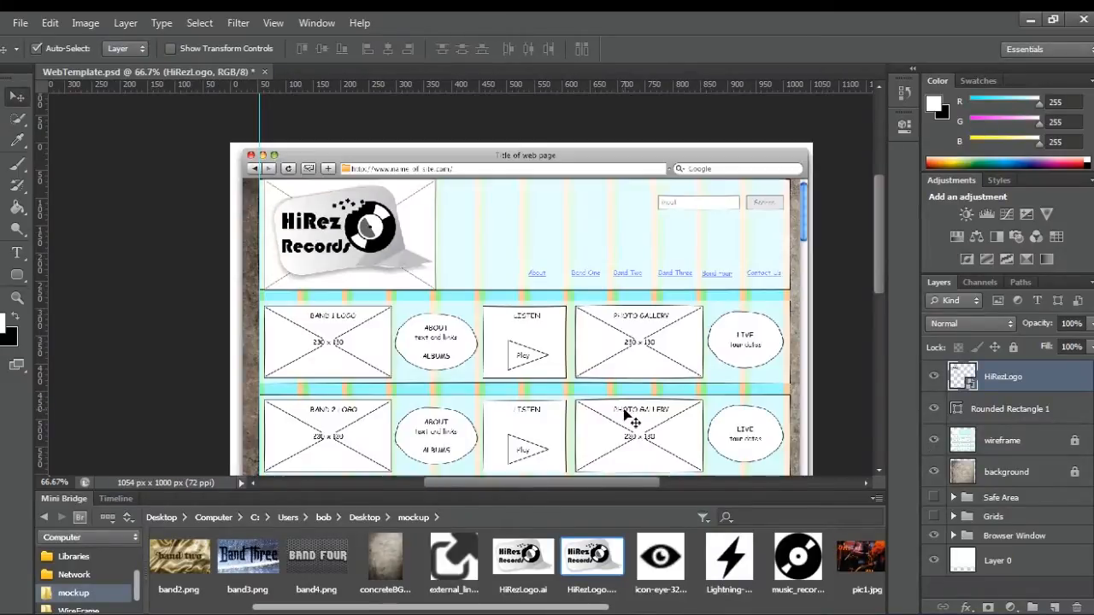
mouse_move(714, 212)
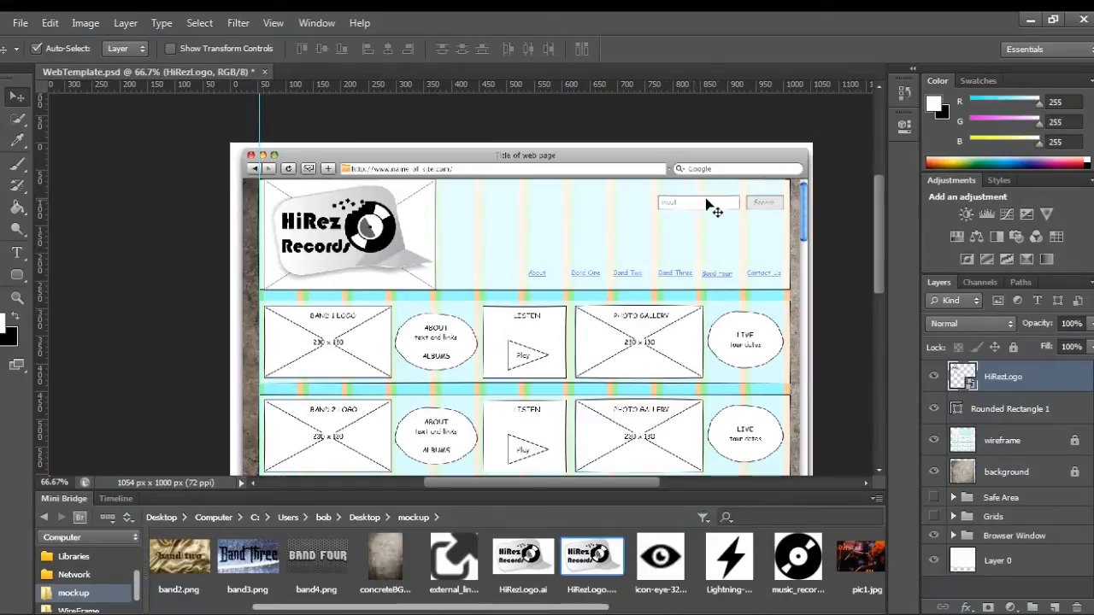
mouse_move(764, 212)
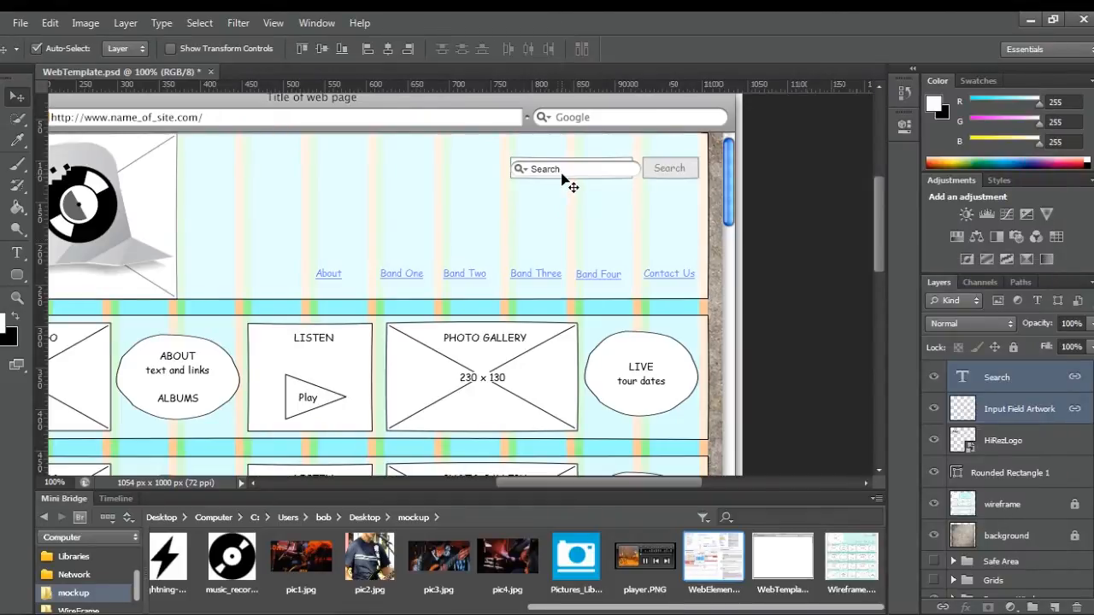
Commit the 'Search' placeholder text over the search field
click(573, 169)
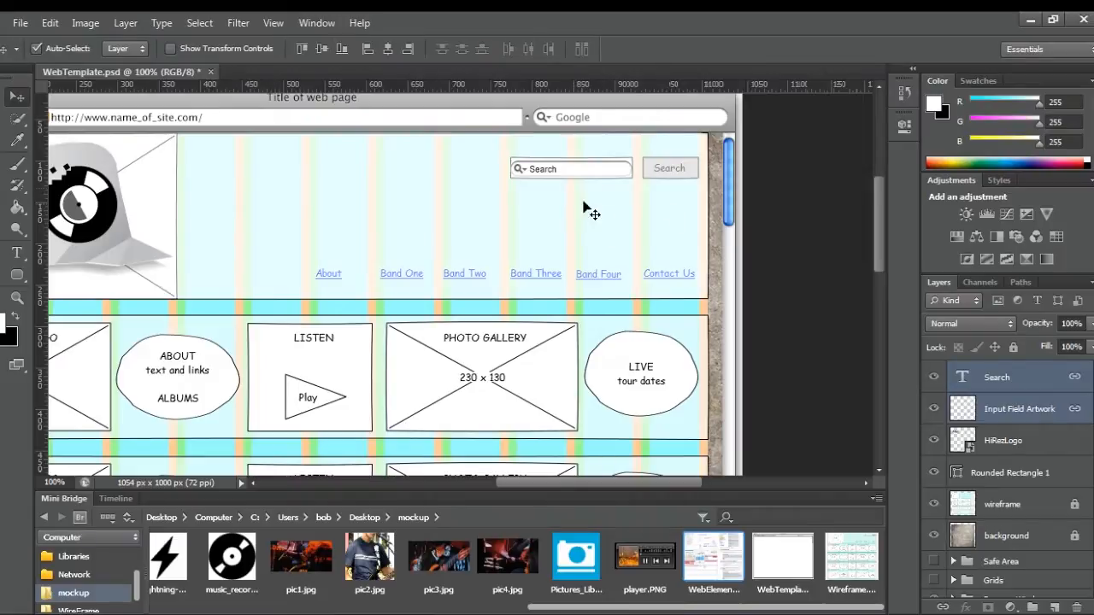
click(934, 505)
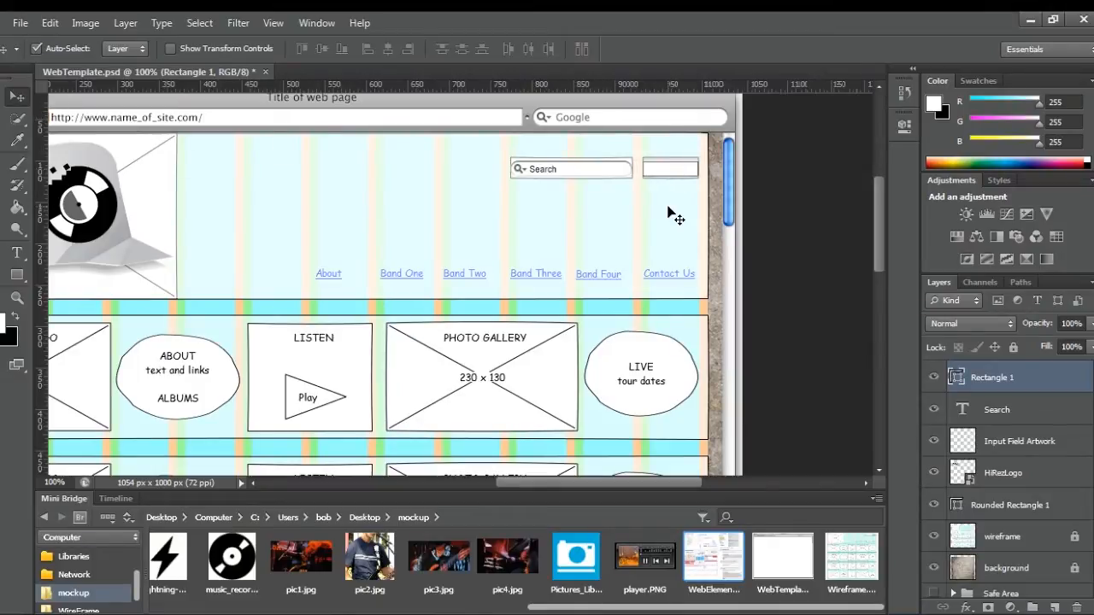
mouse_move(665, 189)
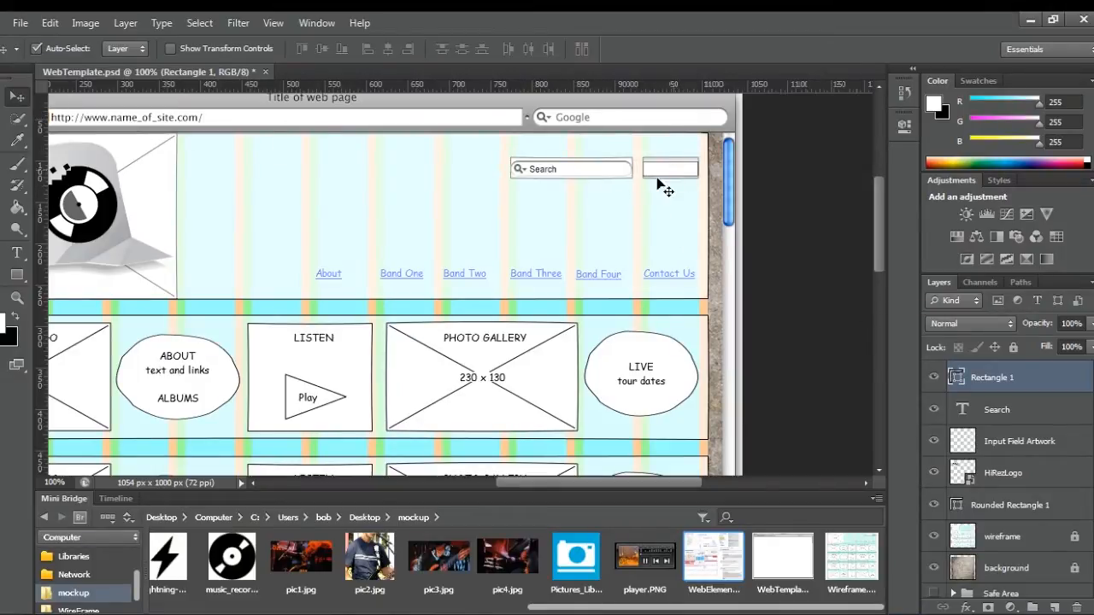
Set the foreground to web-safe grey #999999 for the search button fill
click(933, 103)
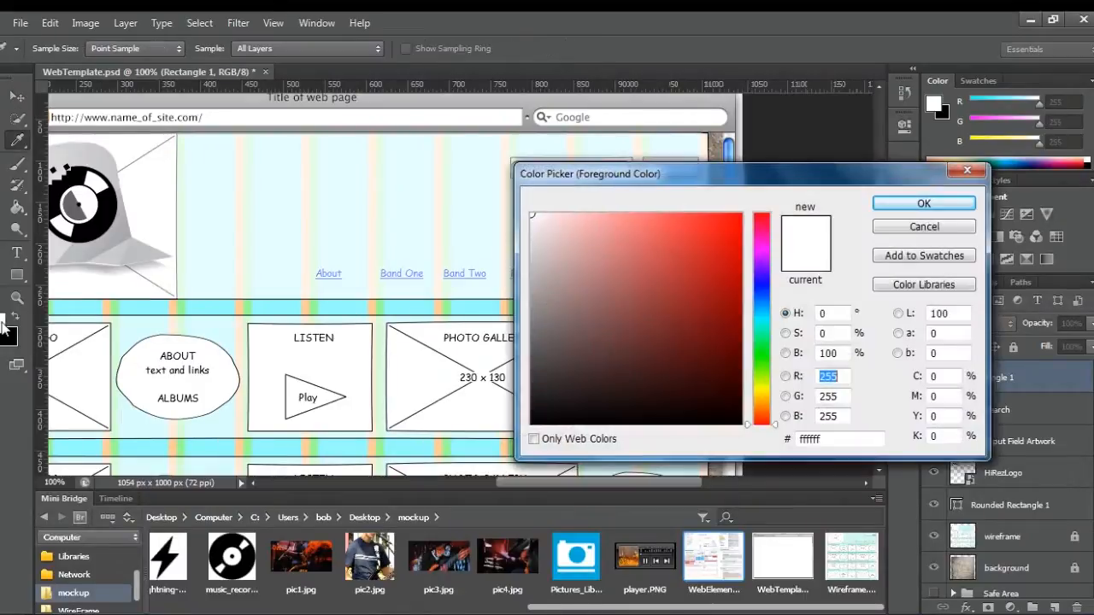
click(533, 440)
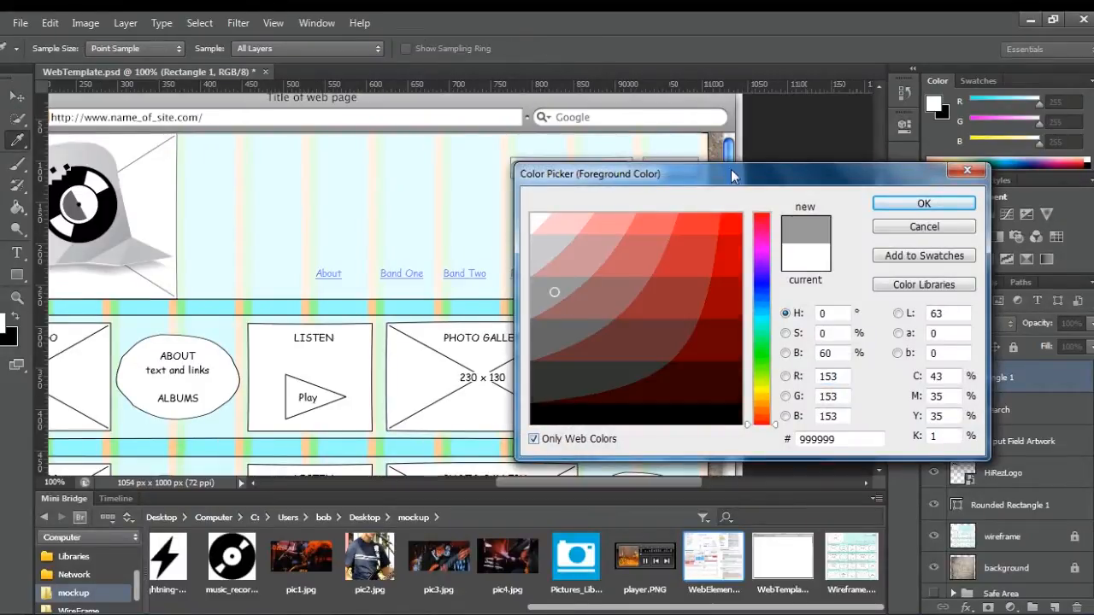
click(923, 202)
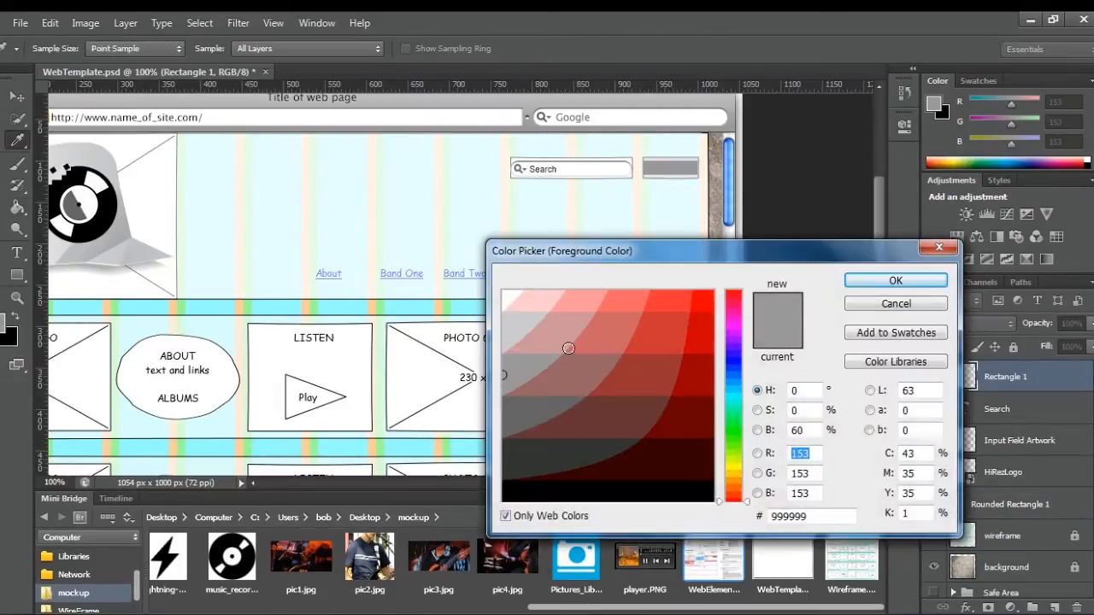
click(896, 281)
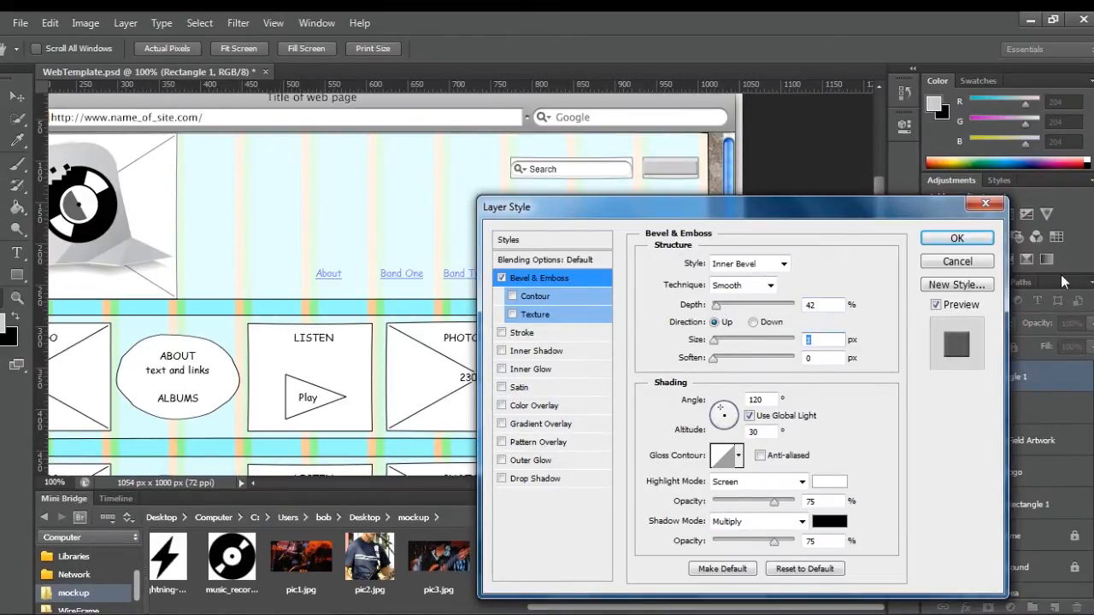
Apply Bevel & Emboss to Rectangle 1 and dismiss the colour picker
click(957, 238)
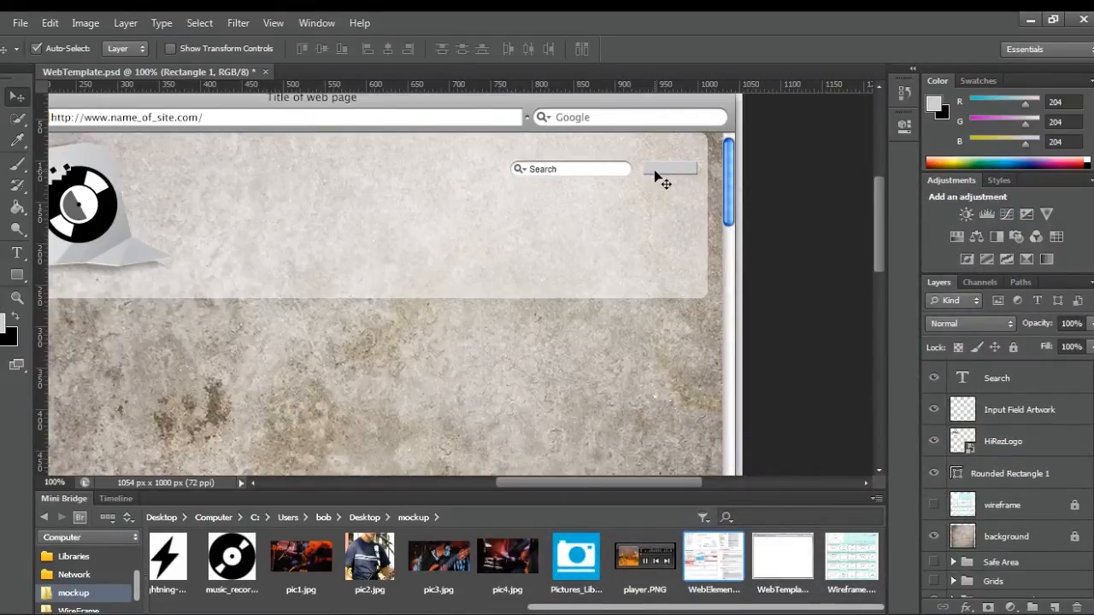
click(7, 335)
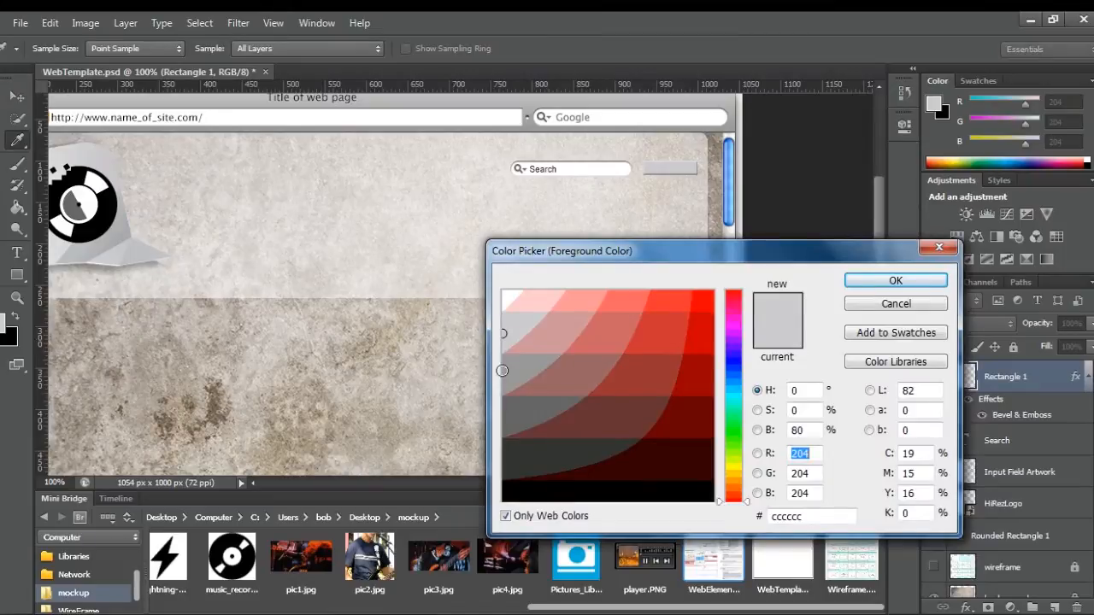
click(896, 281)
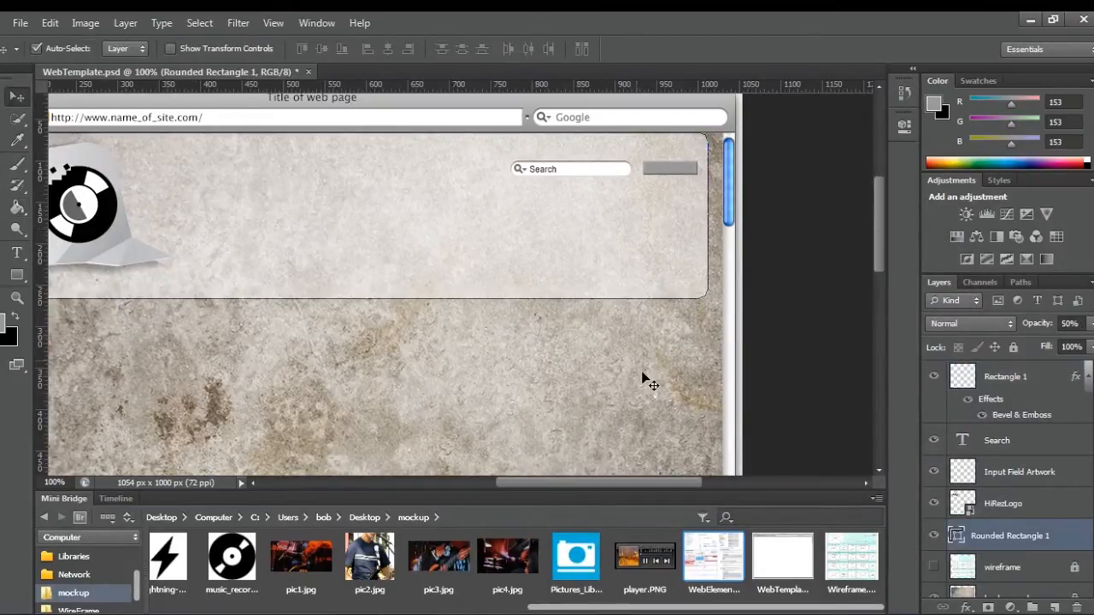
Add a Verdana 'search' text label and move it onto the grey button
click(18, 253)
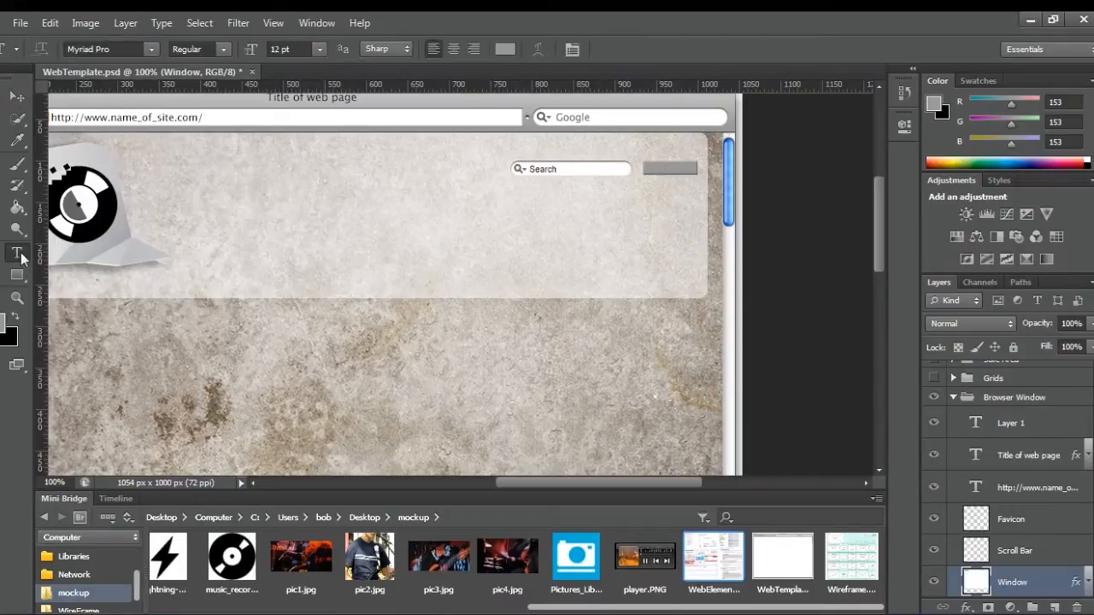
click(152, 48)
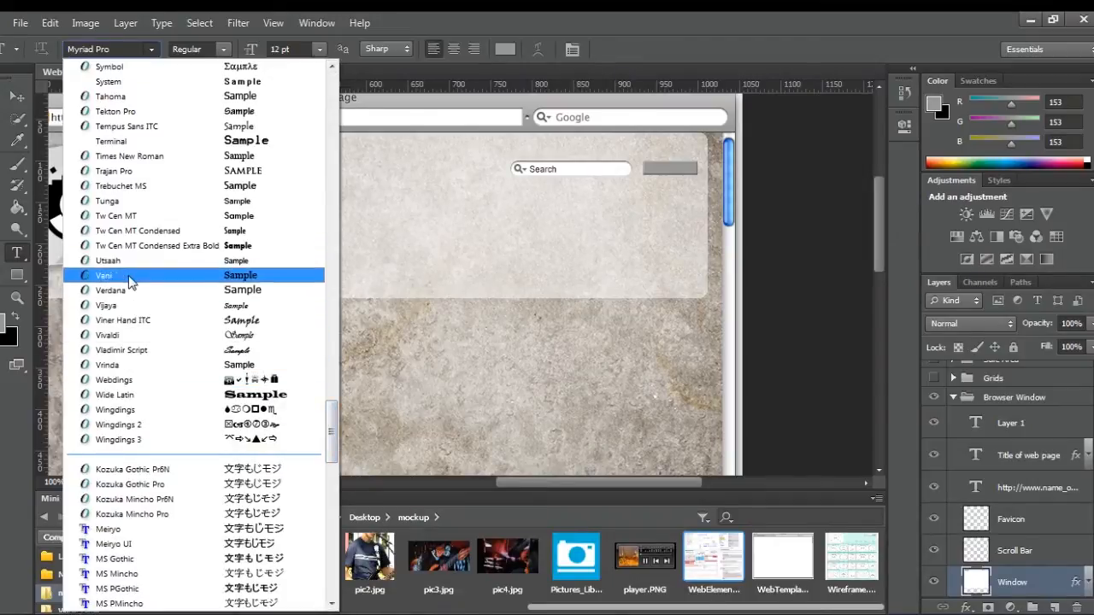
click(109, 291)
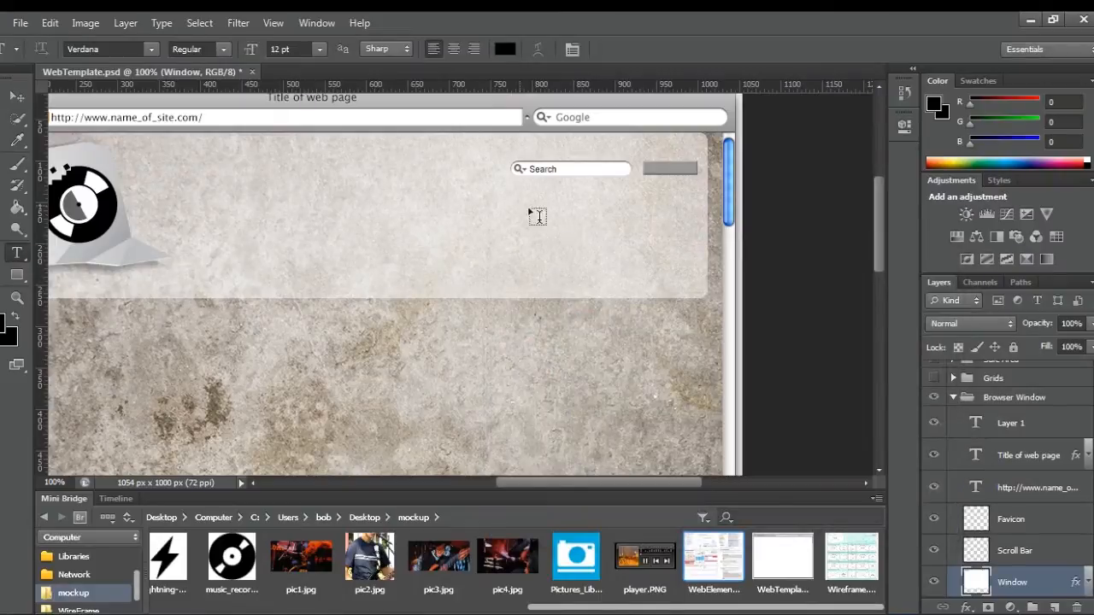
text(searach)
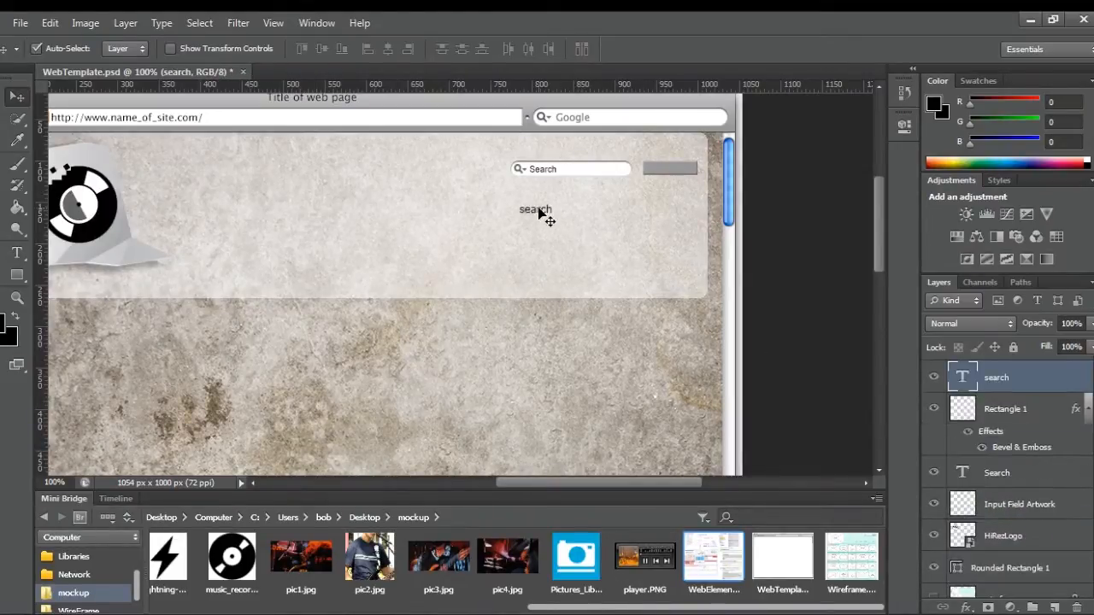
drag(535, 209, 667, 166)
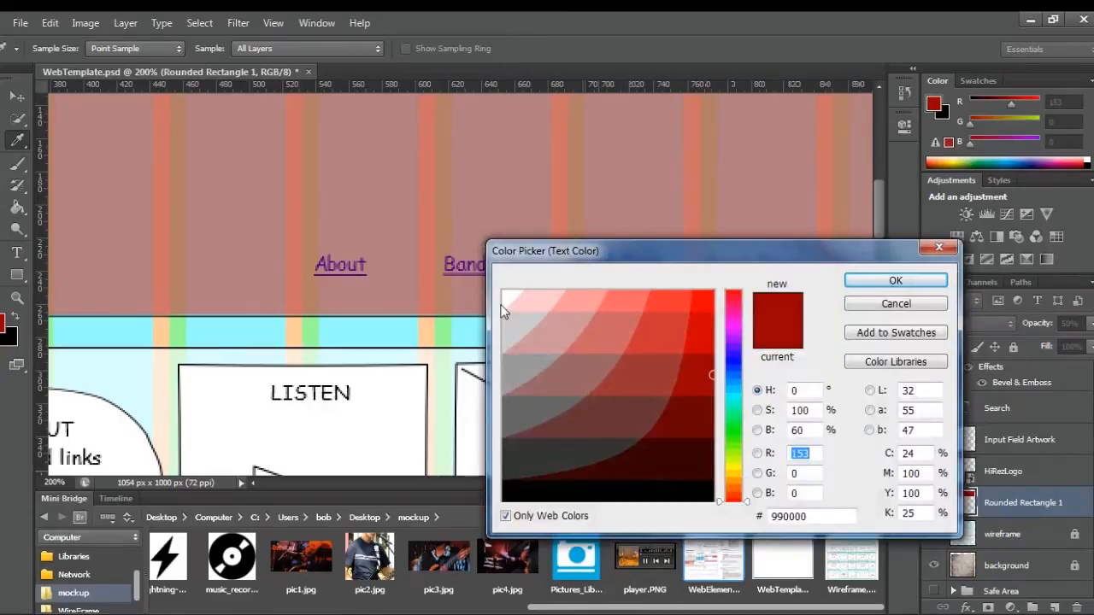
Confirm the white text colour and begin editing the About link
click(896, 280)
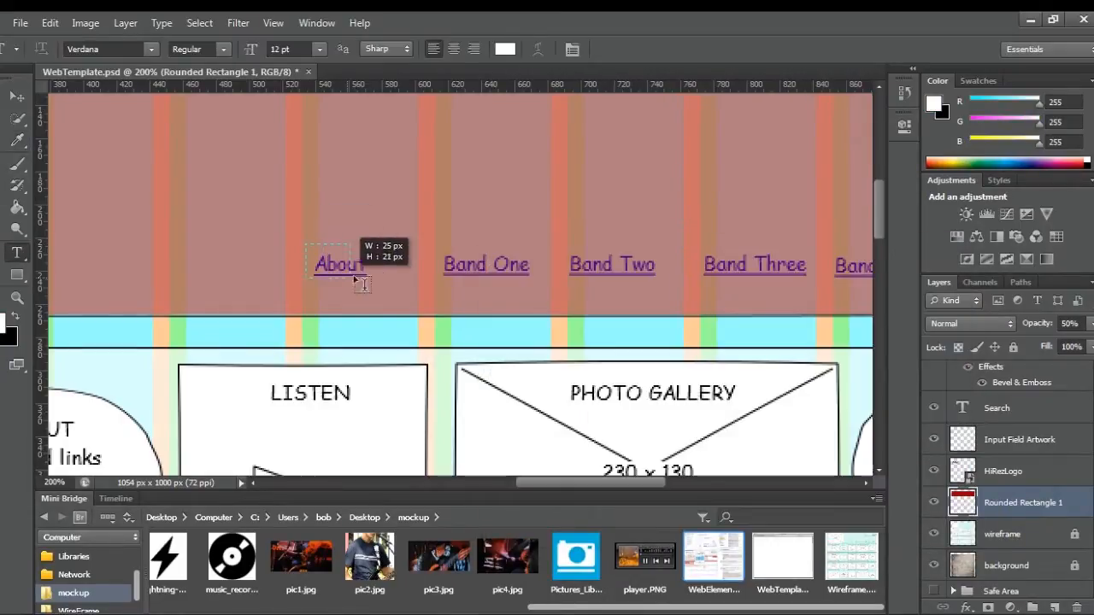
click(373, 263)
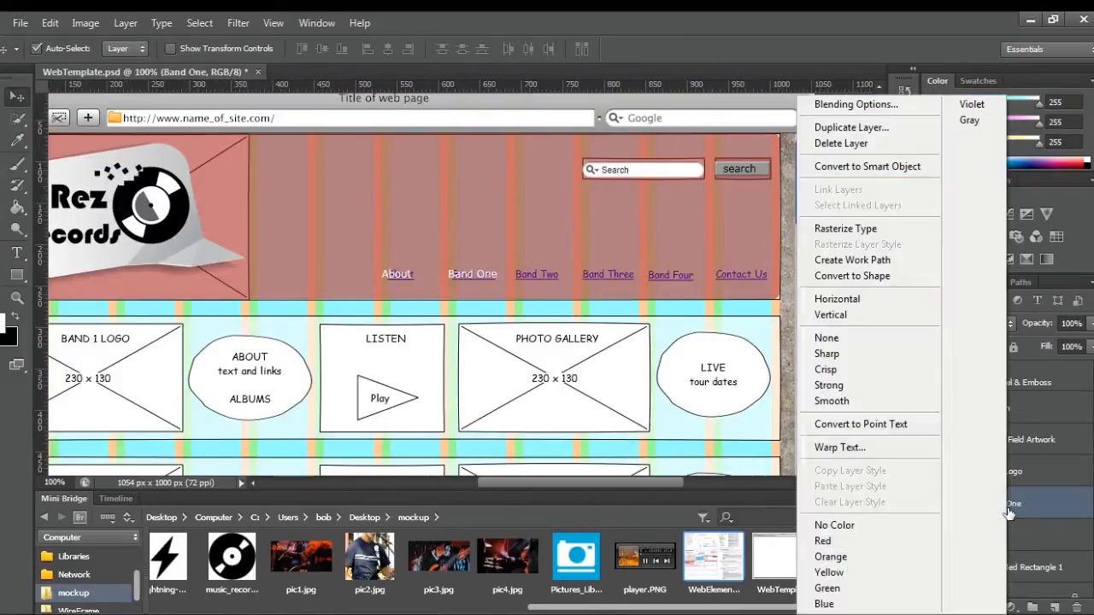
Duplicate the Band text layers so Band Two to Band Four and Contact Us get white labels
click(851, 127)
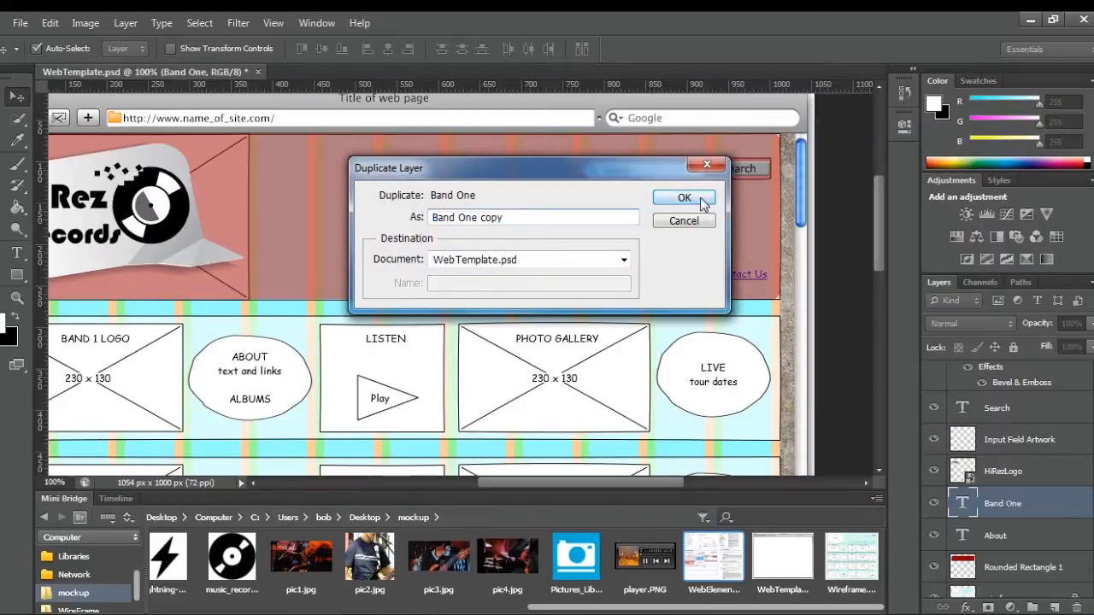
click(684, 199)
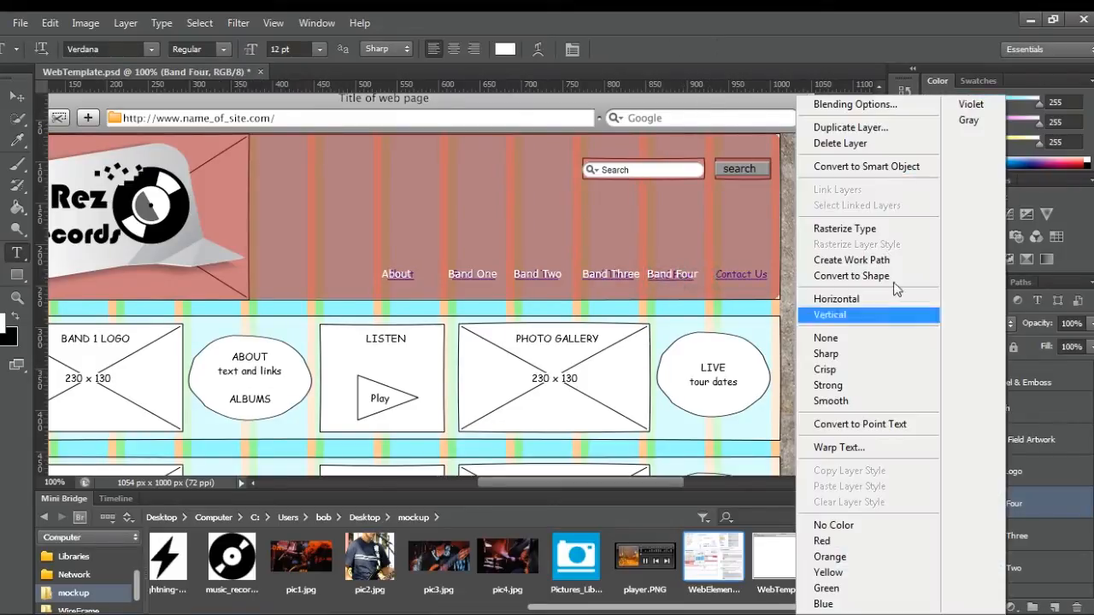
click(831, 314)
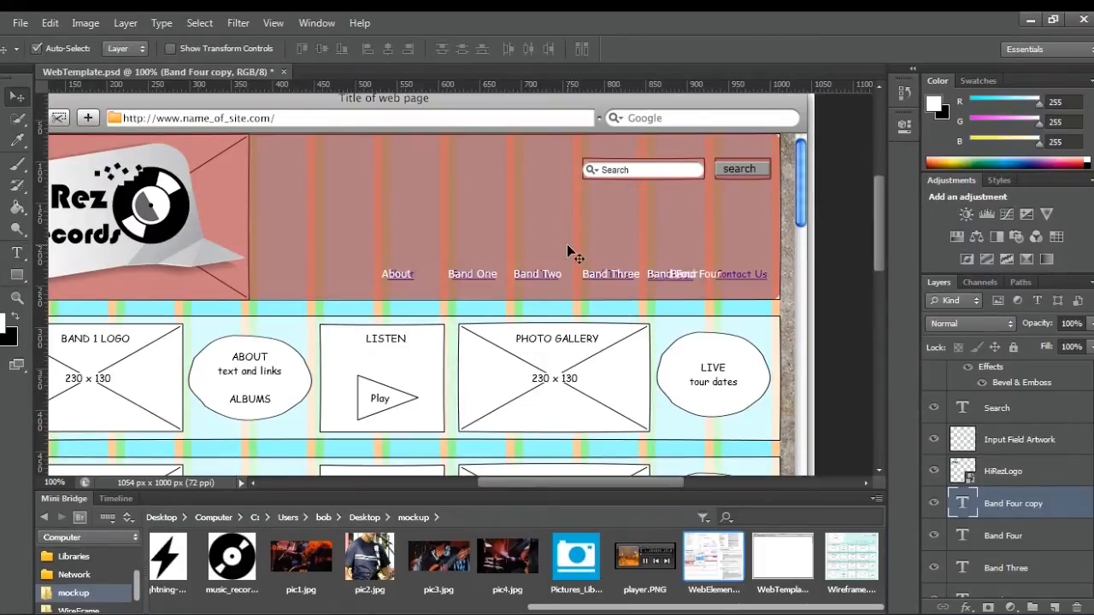
click(15, 253)
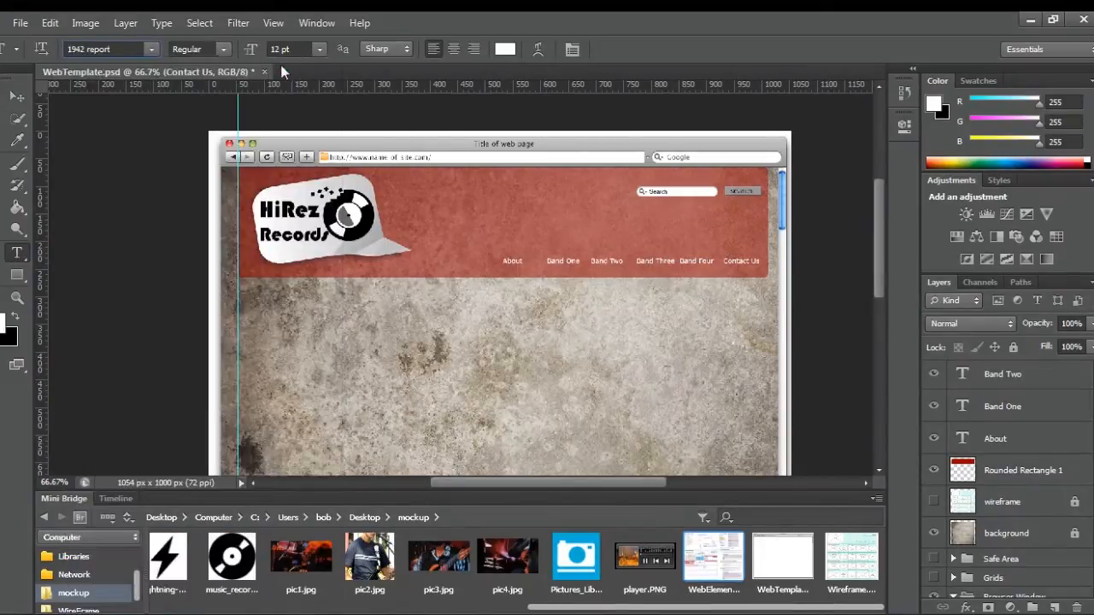
Add a 48 pt typewriter text layer reading 'Slogan or Tagline.'
click(323, 48)
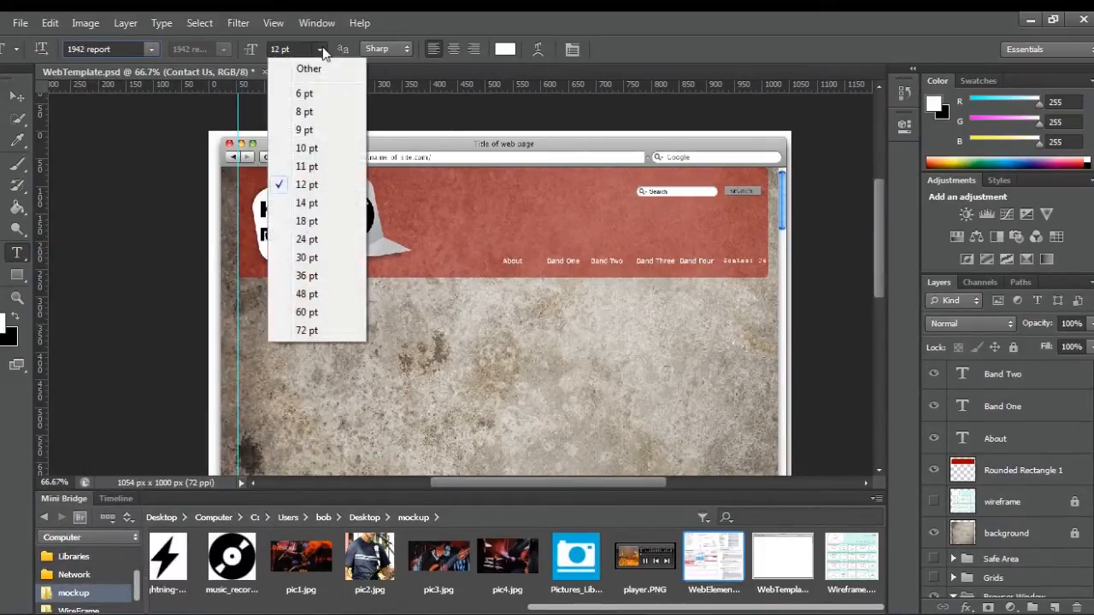
click(306, 294)
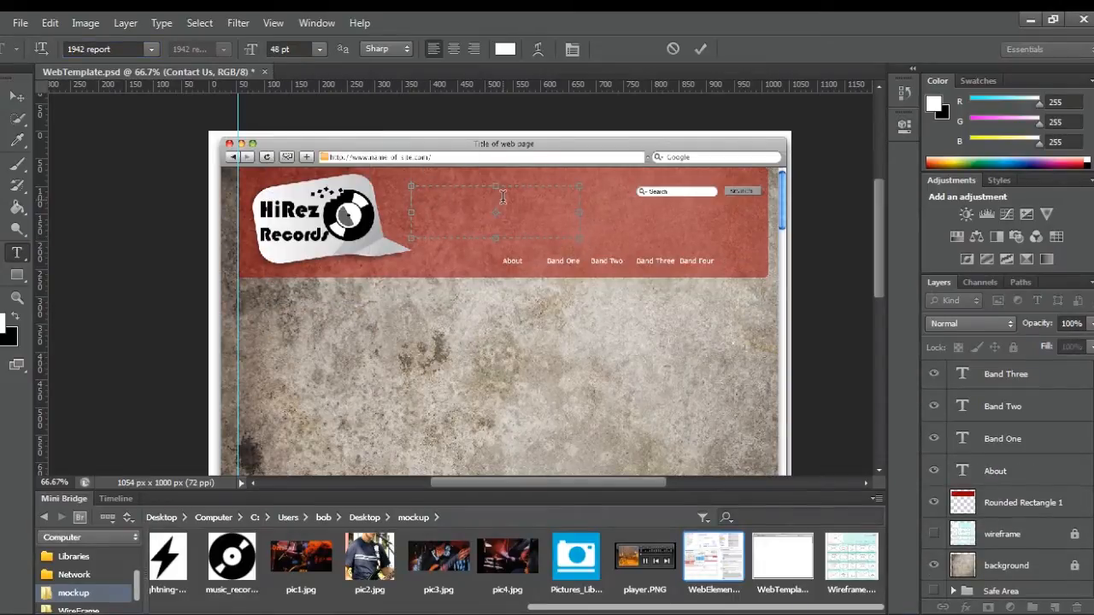
text(Slogan)
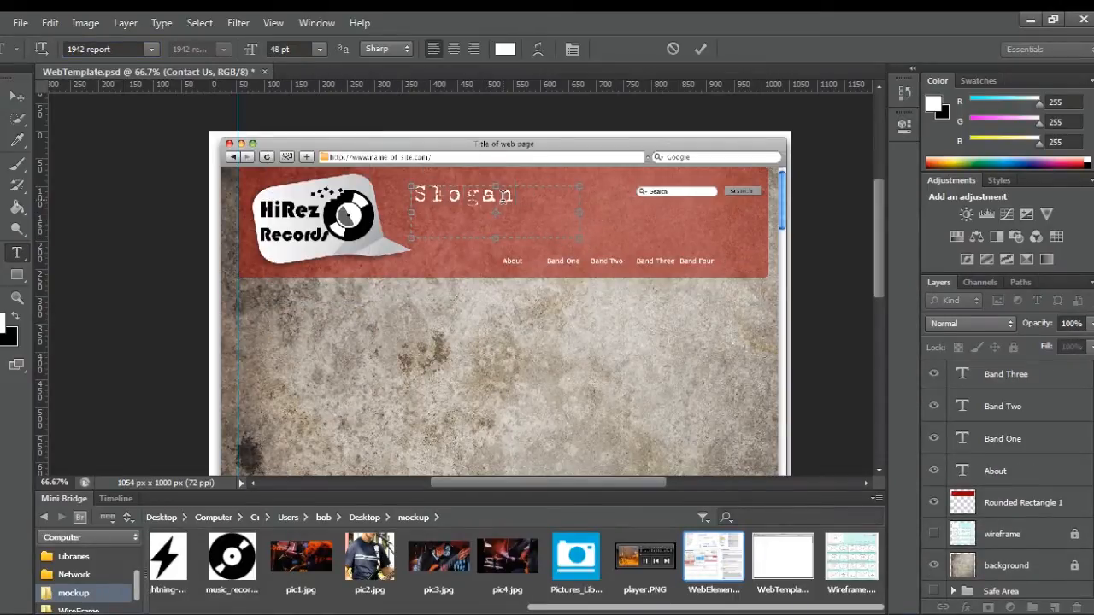
text(or)
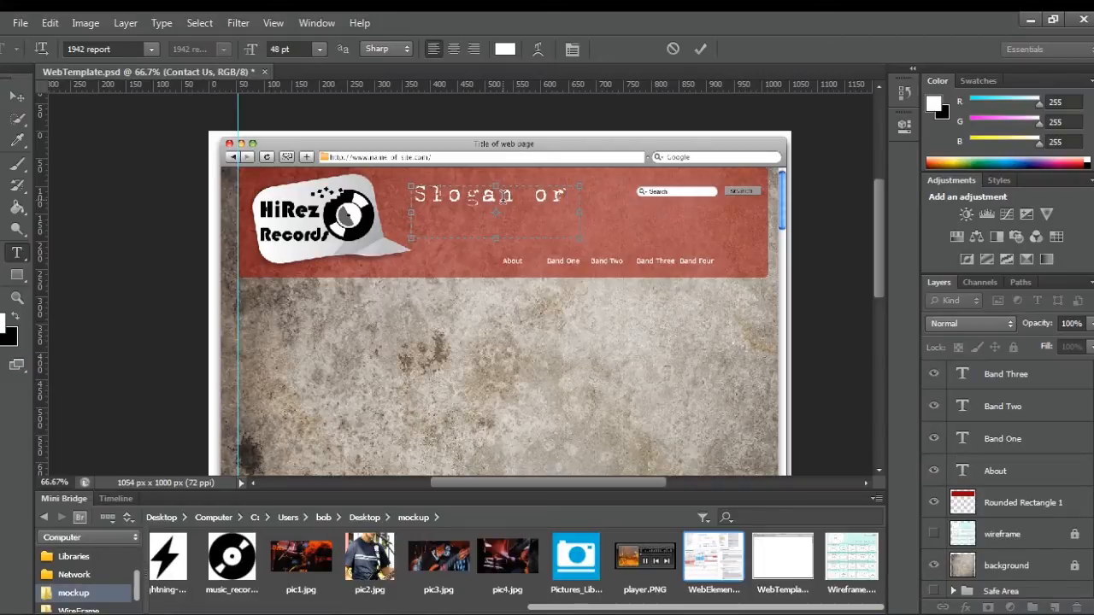
text(Tag)
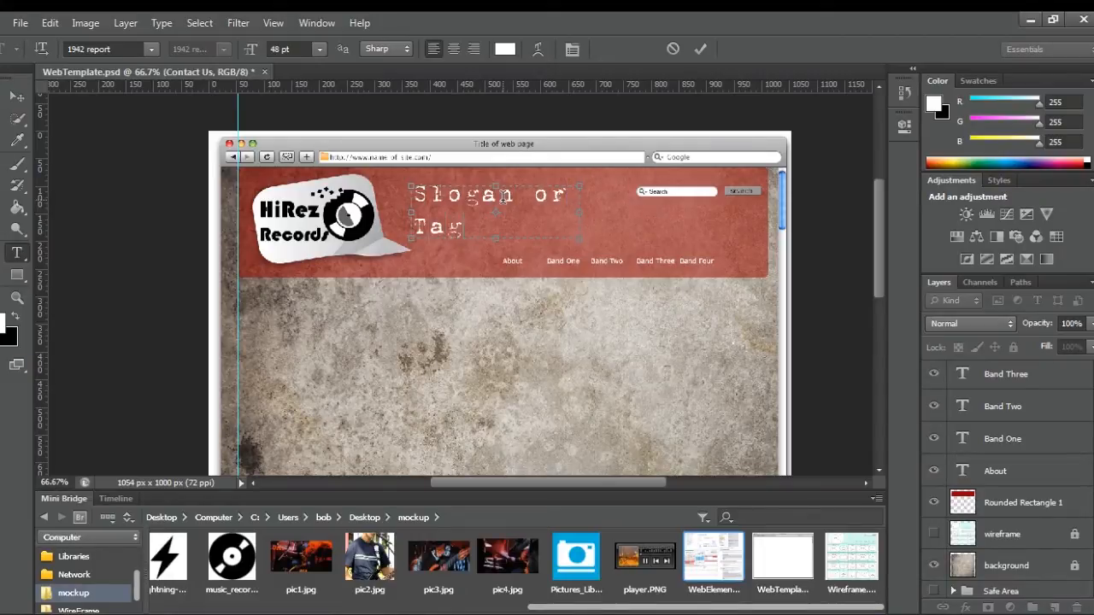
text(line.)
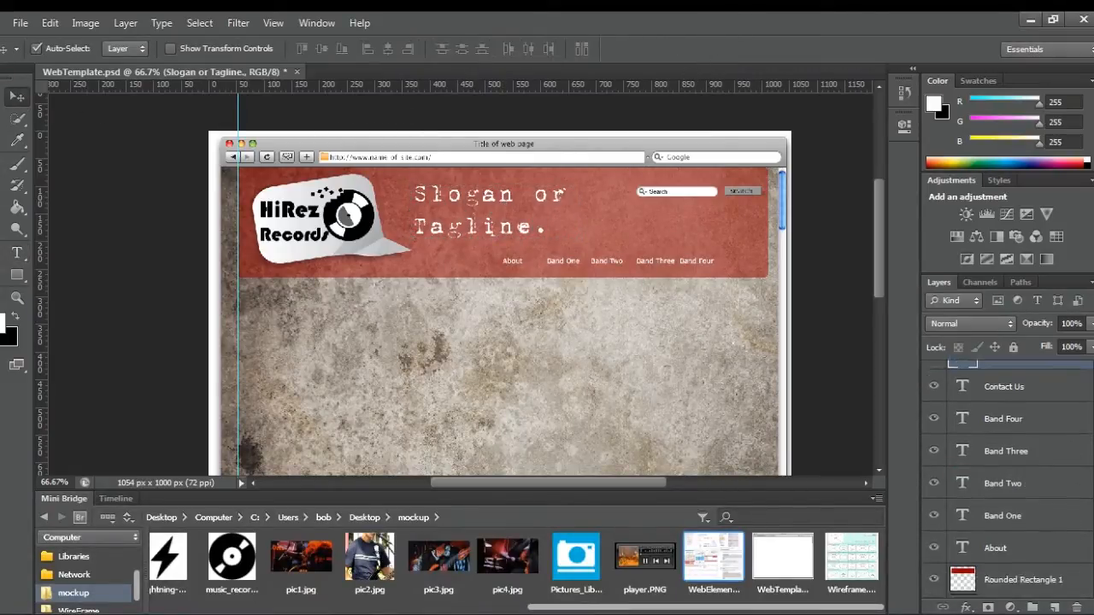
Drag the slogan into place in the red header, right of the HiRez Records logo
scroll(down, 3)
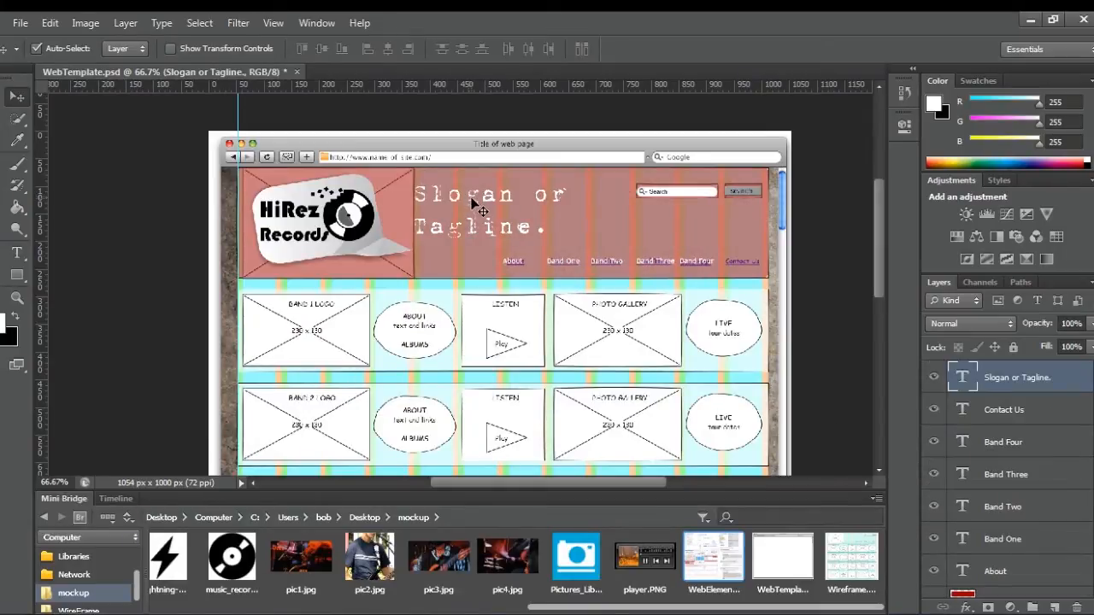
drag(470, 208, 487, 205)
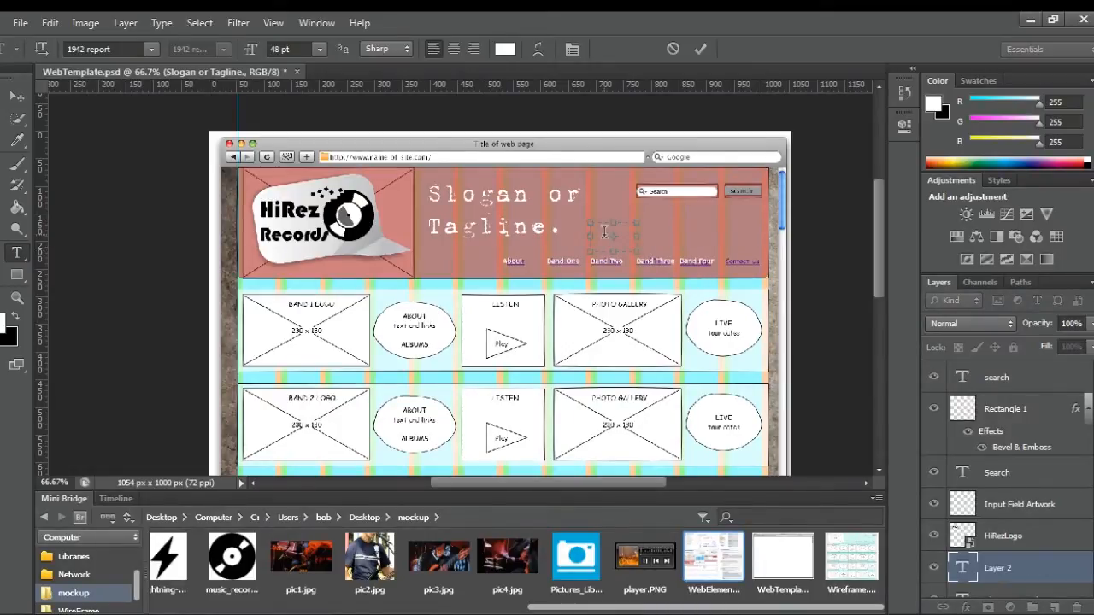
Add large quotation marks around the slogan and change it to 'Slogan or tagline.'
click(319, 47)
text(")
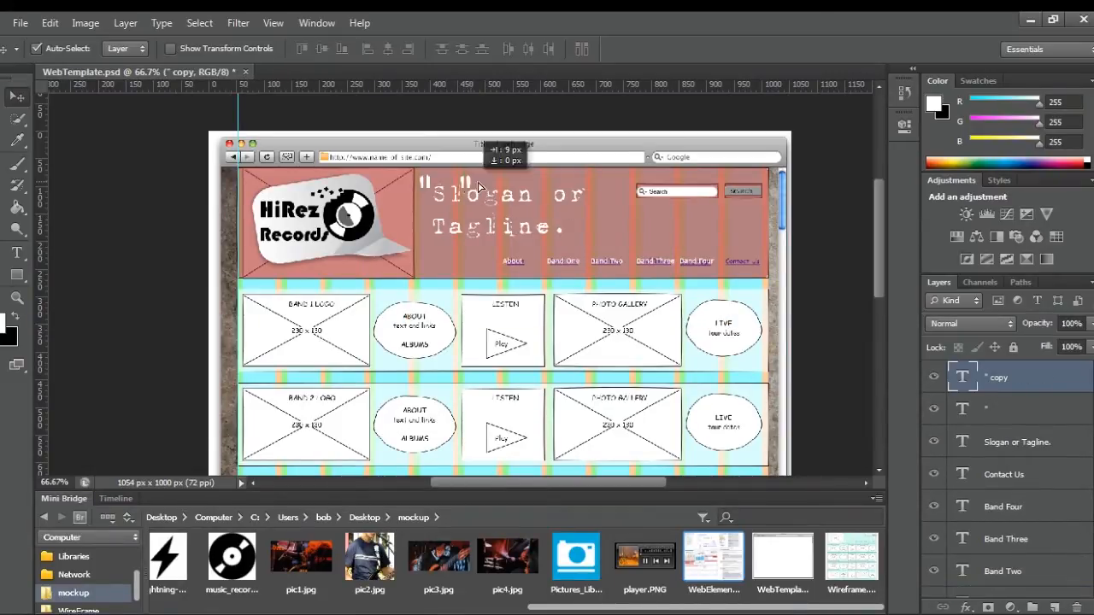
mouse_move(646, 333)
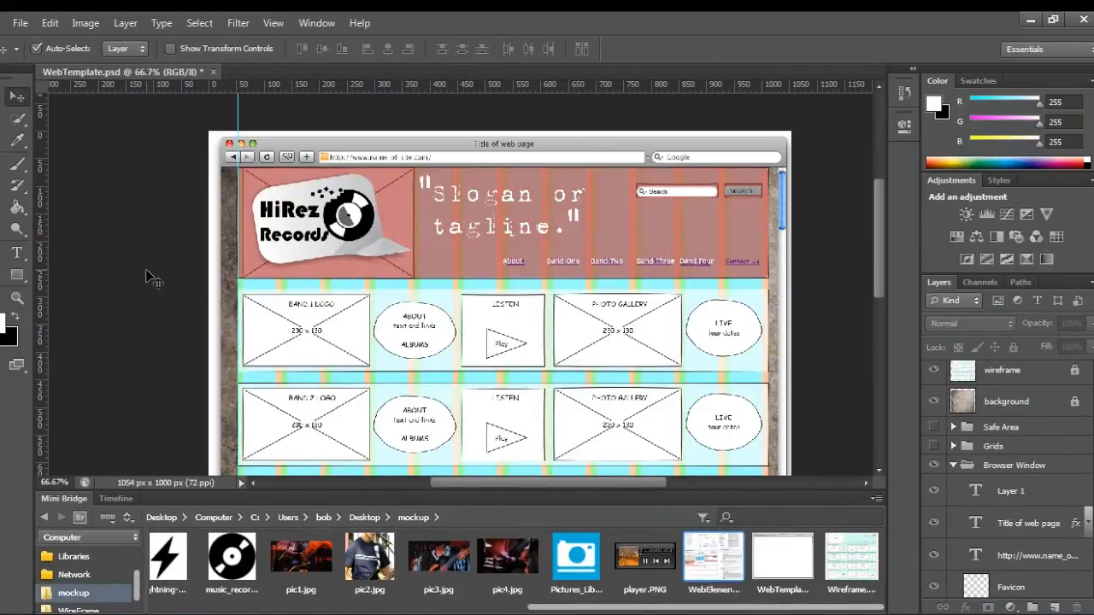
Create a rounded rectangle 960 px wide with 10 px corners on the canvas
scroll(down, 3)
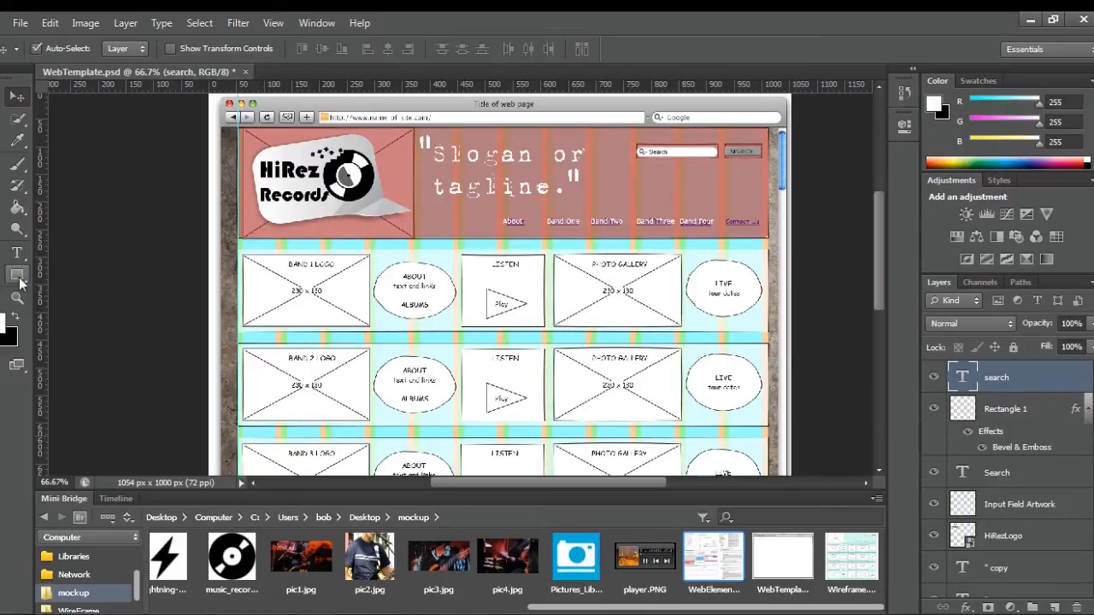
click(15, 274)
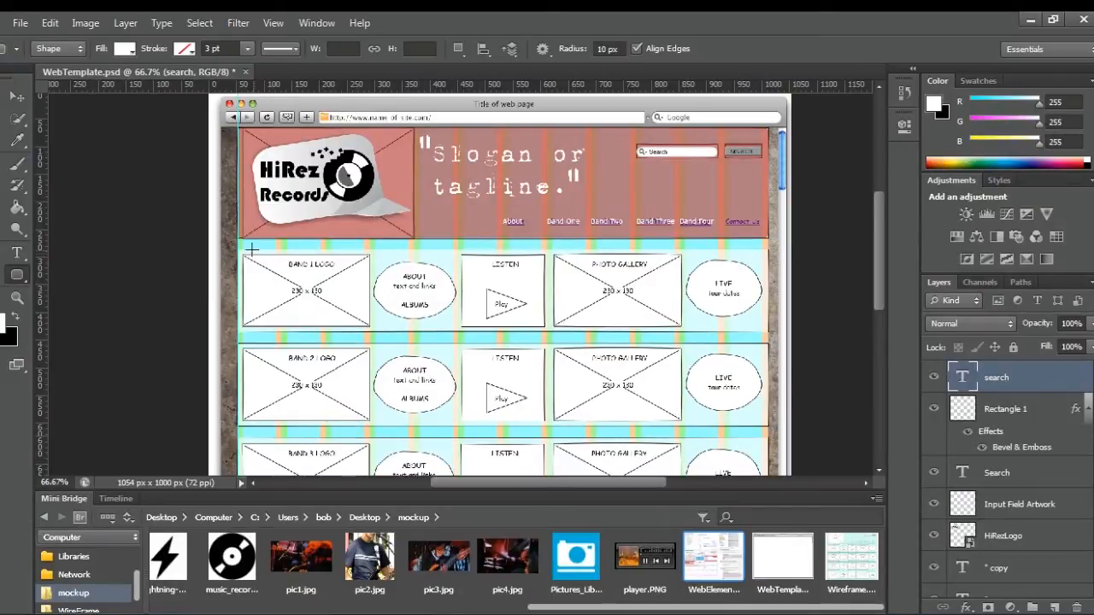
click(250, 250)
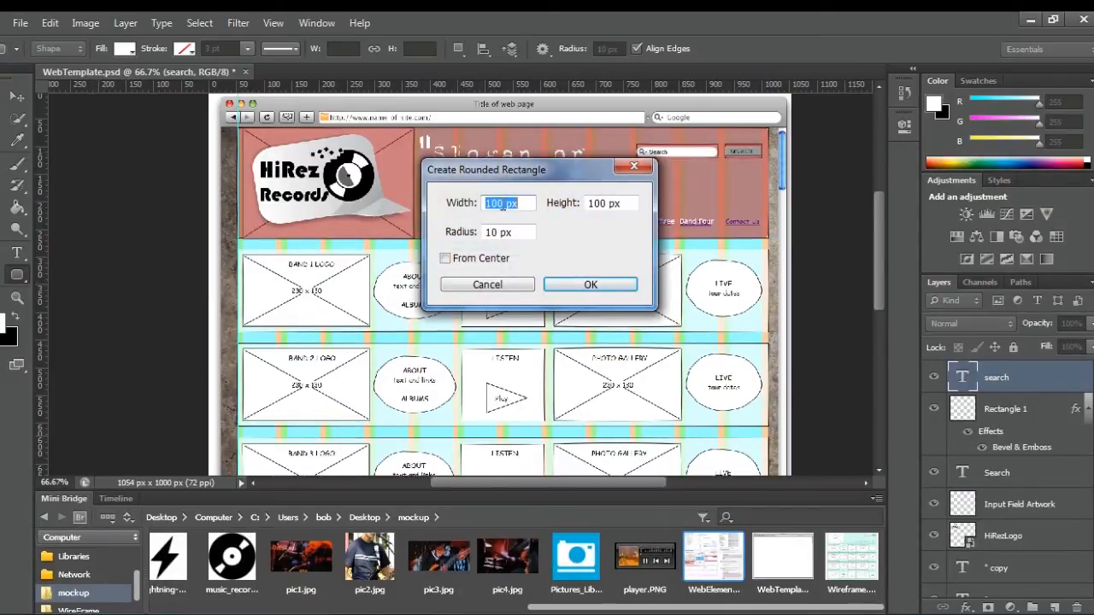
text(960)
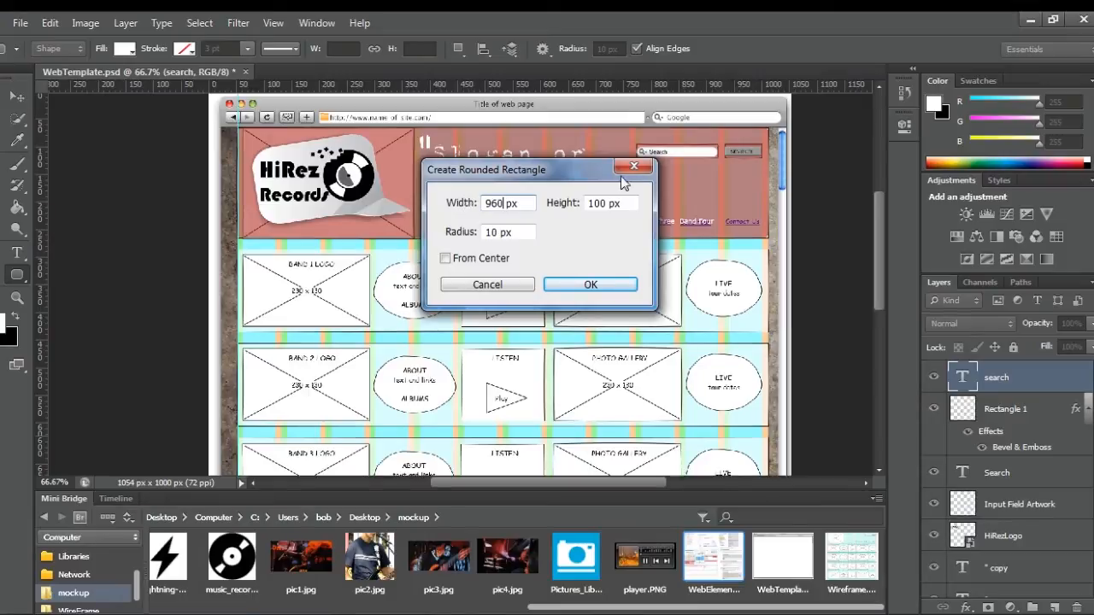
click(606, 202)
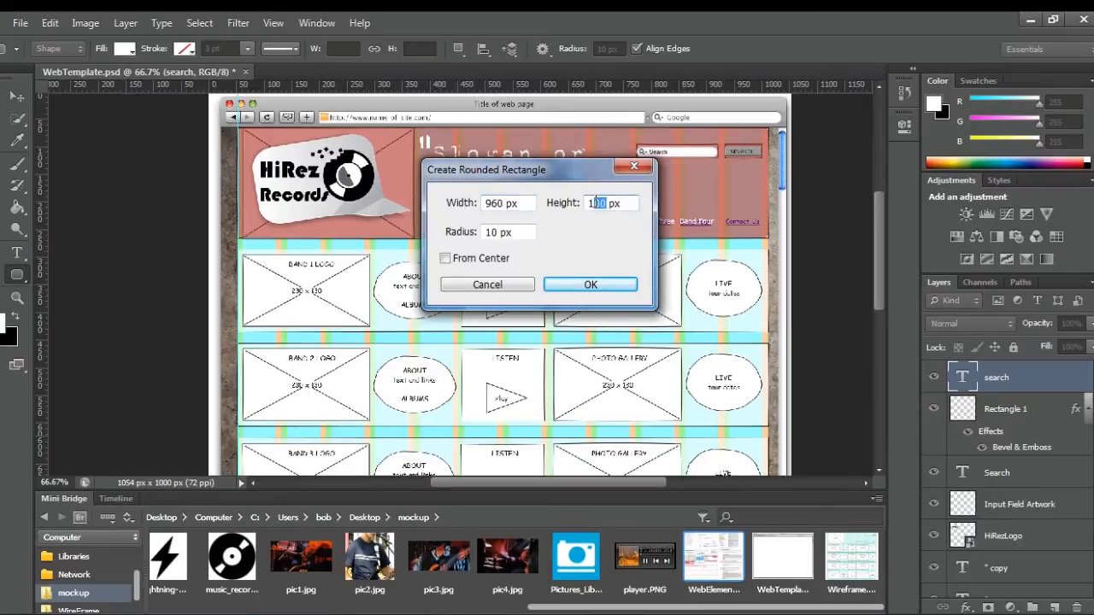
click(590, 284)
text(m)
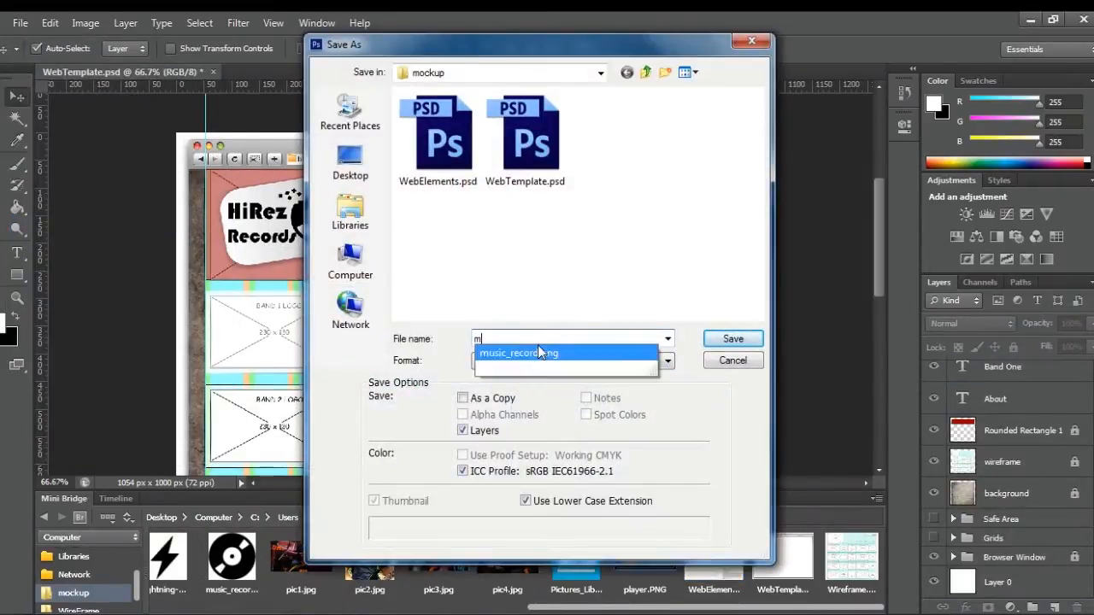
Save the mockup as mockup1.psd in the mockup folder
text(ockup1)
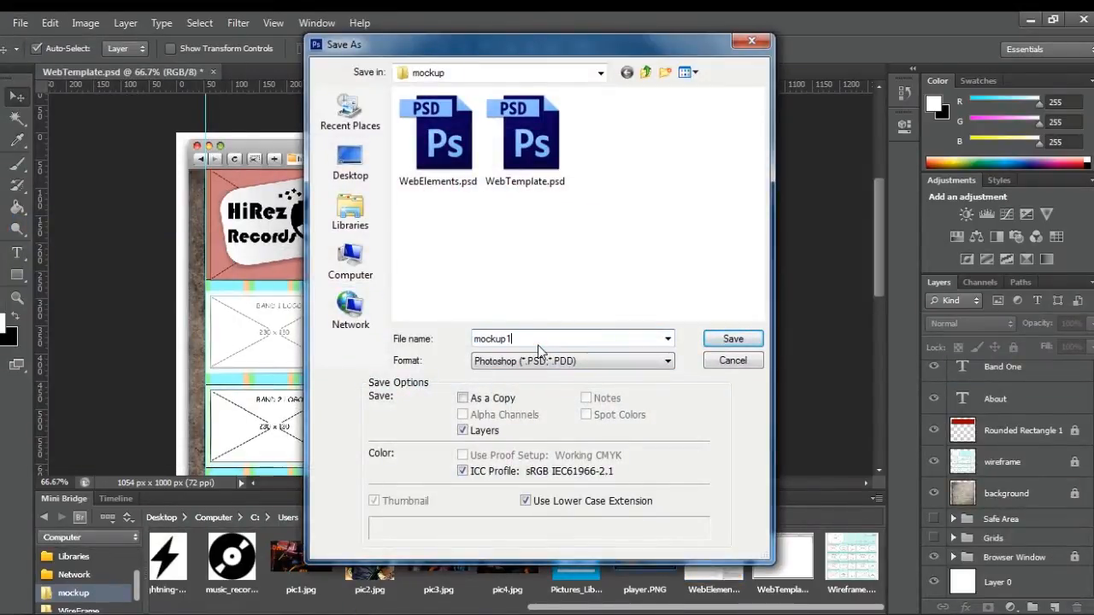
click(732, 338)
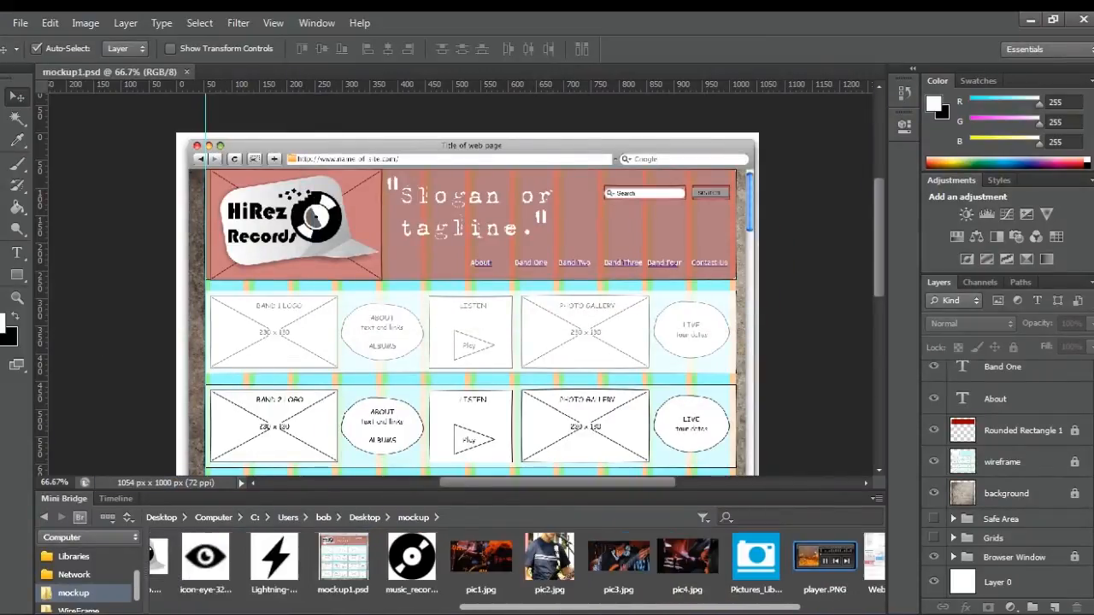
Bring in band1.PNG and resize it via Image Size to fit the Band 1 logo box
double_click(320, 560)
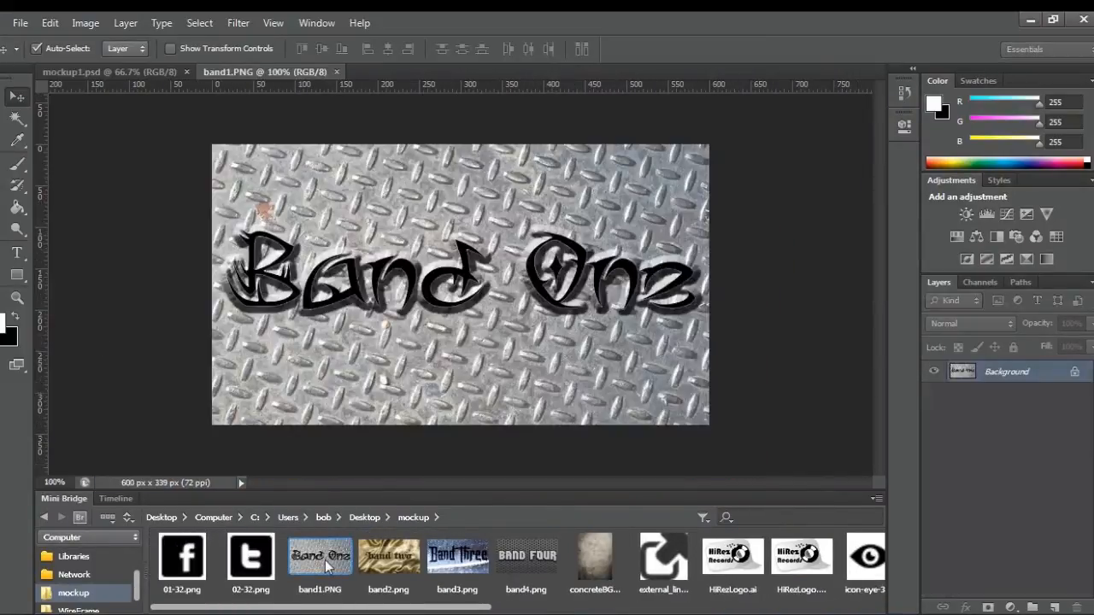
click(84, 24)
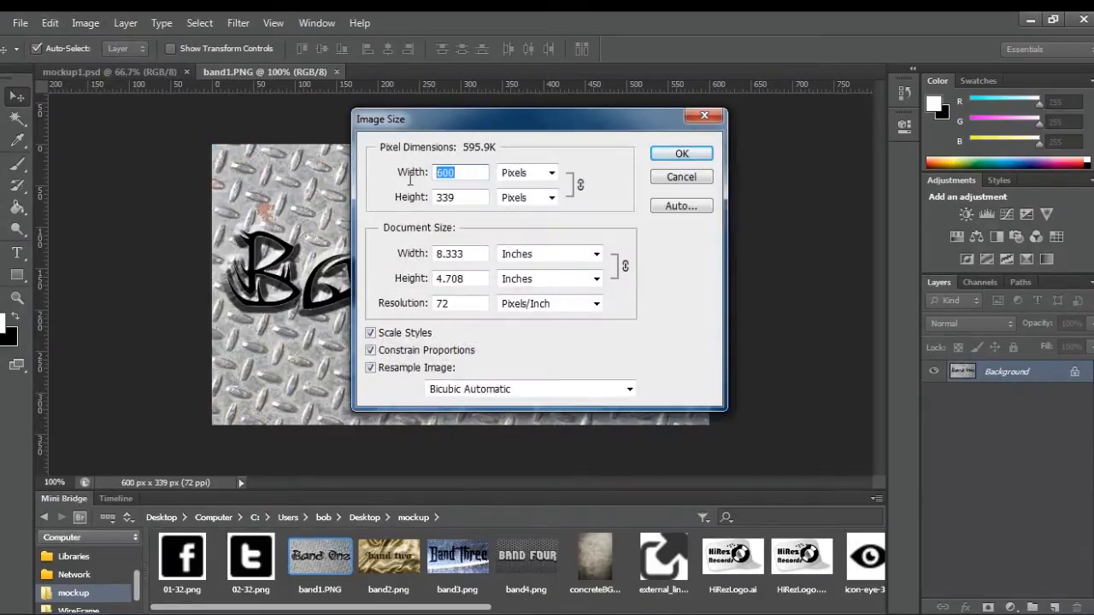
click(680, 154)
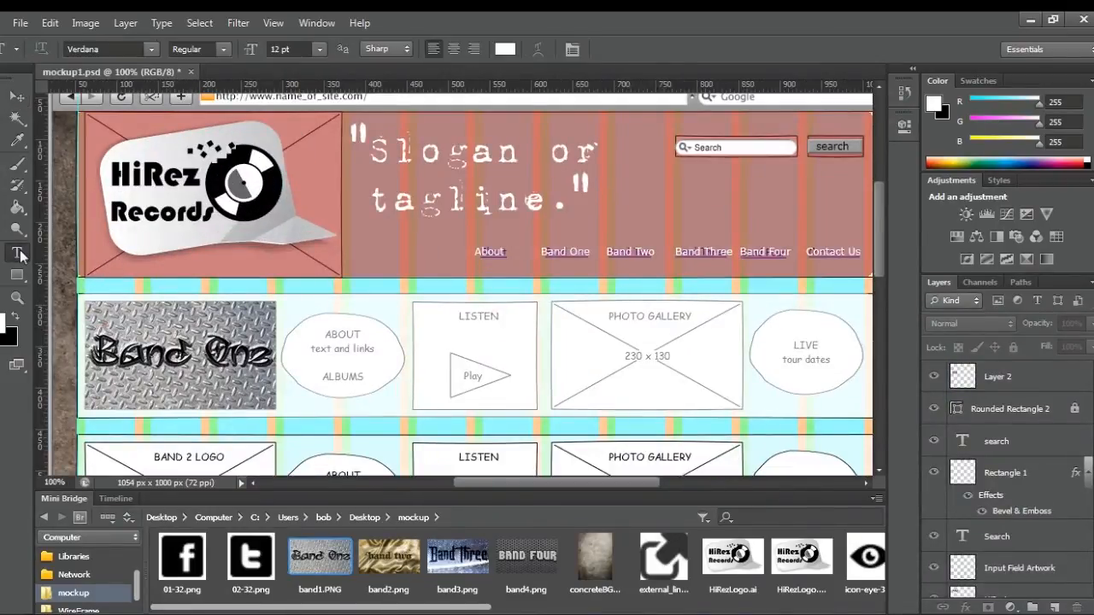
Draw a text box over the About circle with black text colour for the BAND ONE heading
click(219, 48)
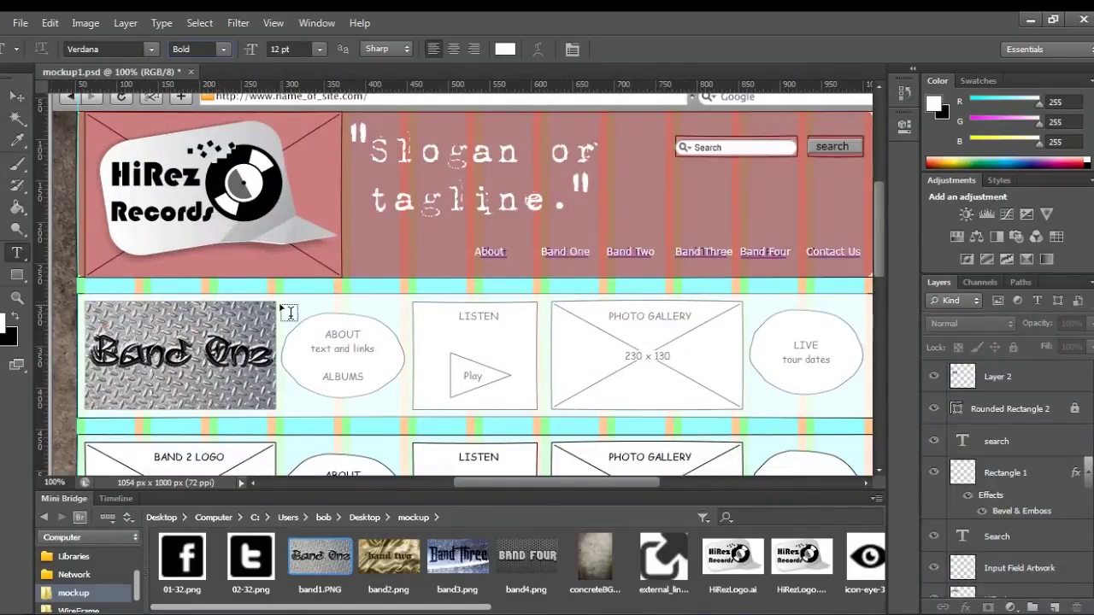
drag(289, 311, 400, 416)
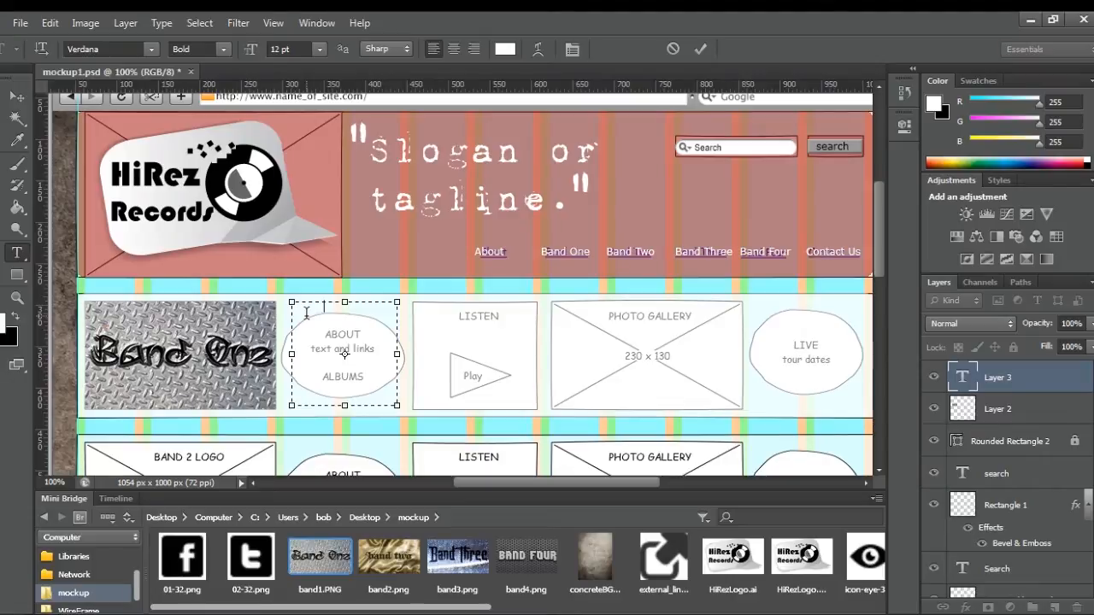
click(506, 48)
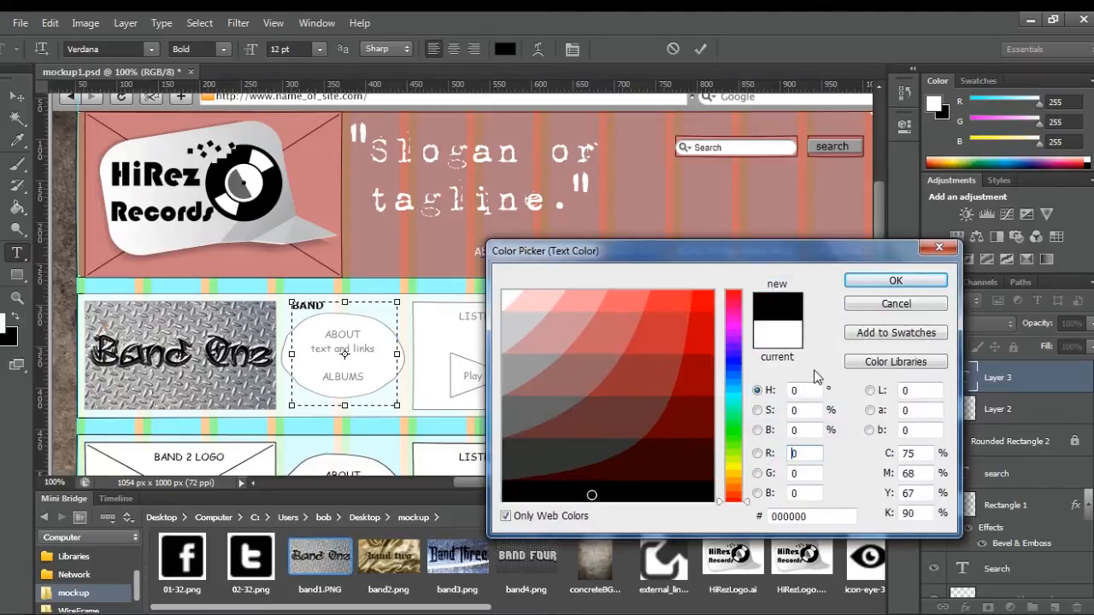
click(895, 281)
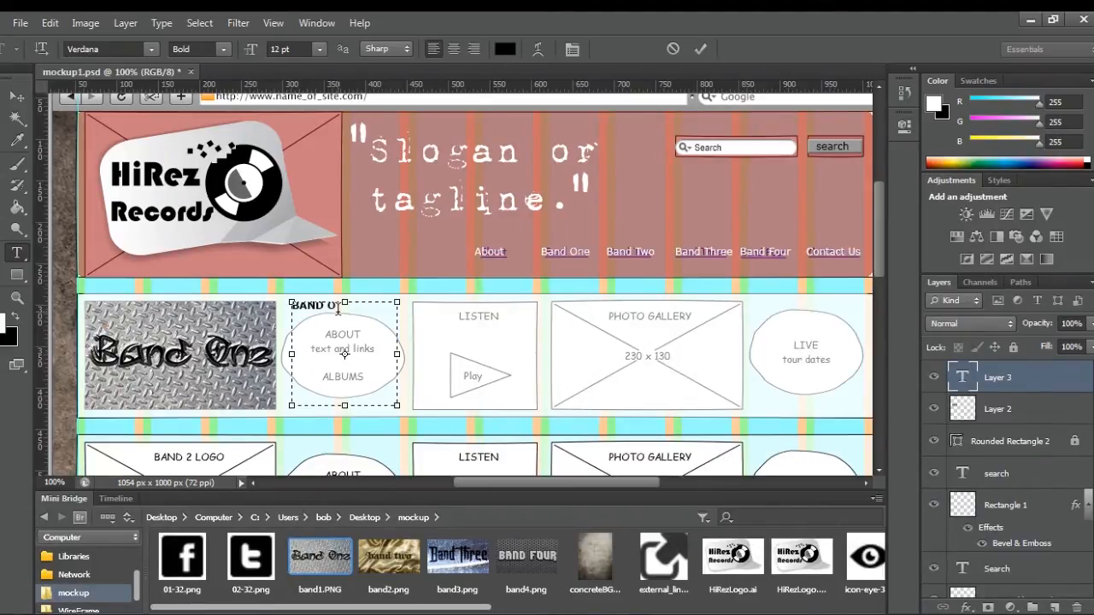
In Regular style, type the description about Band One's information, releases and discography
click(223, 47)
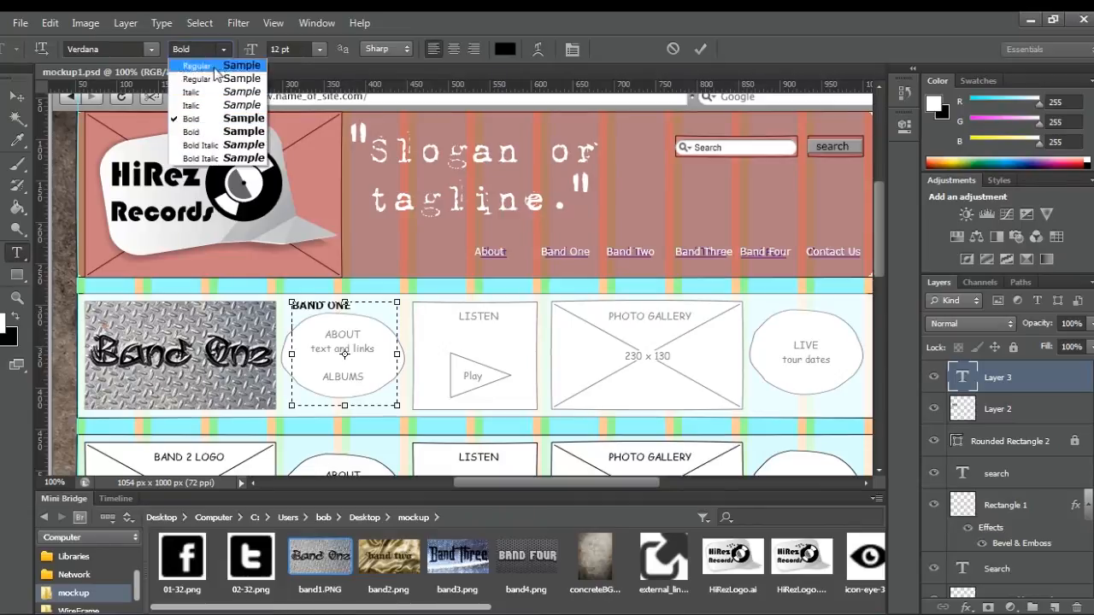
click(200, 65)
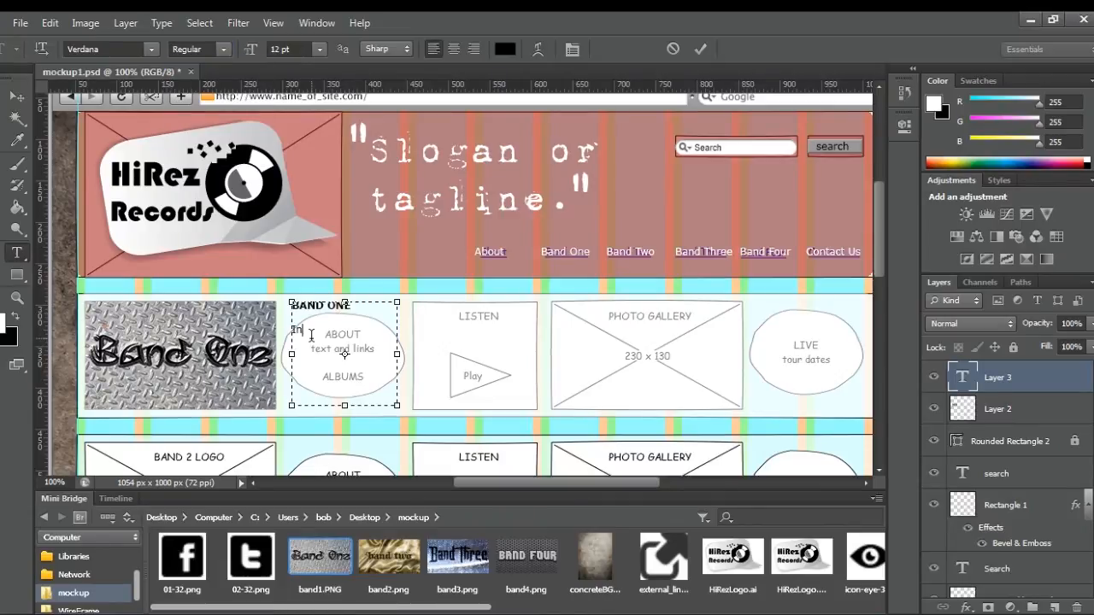
text(Information about)
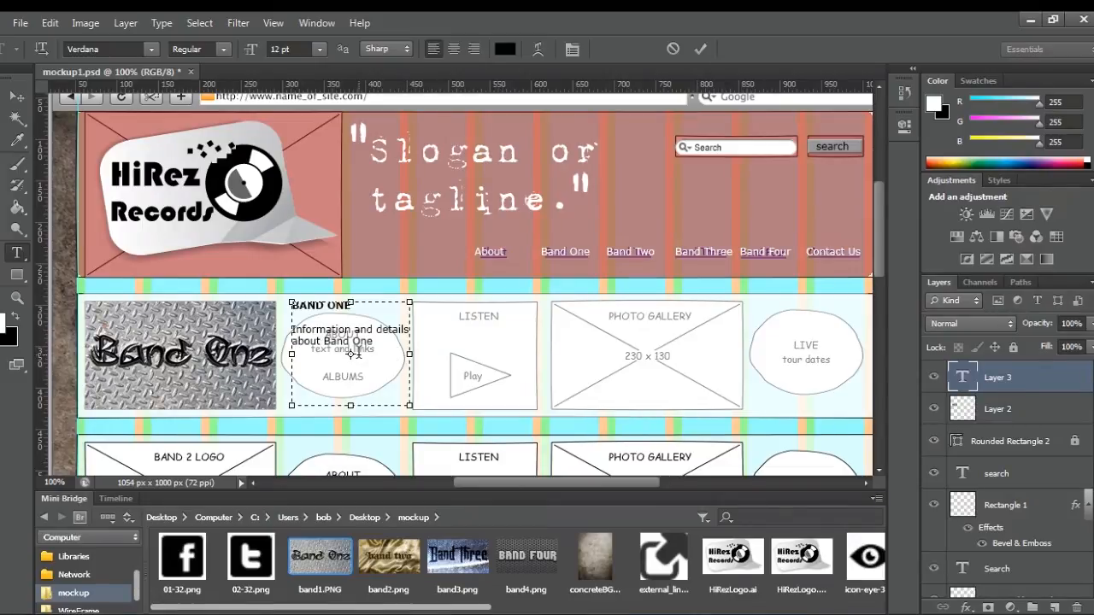
text(View latest releases,)
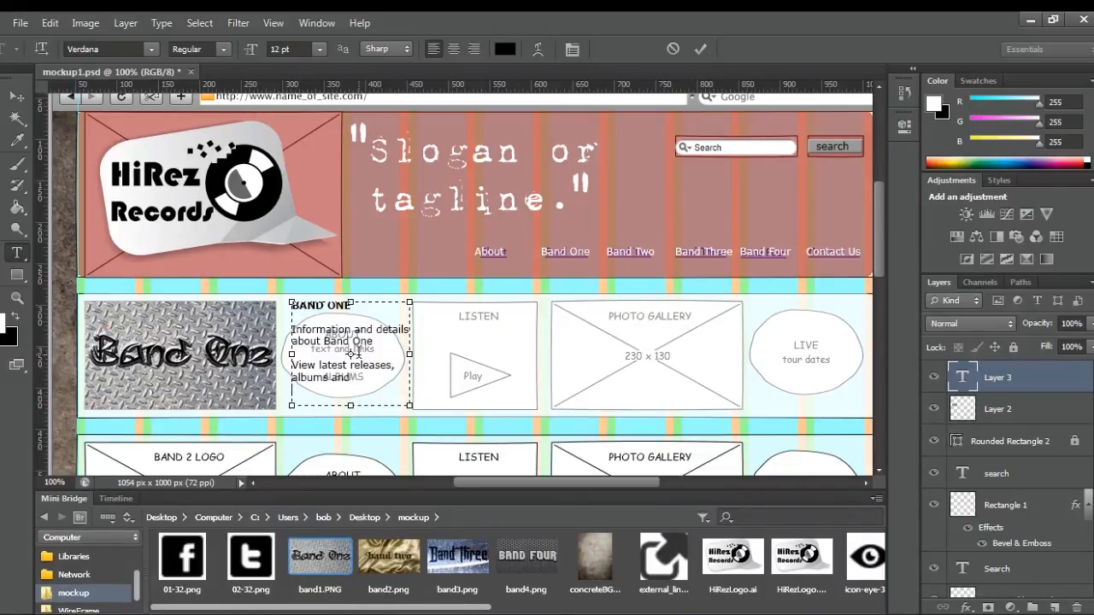
text(discog)
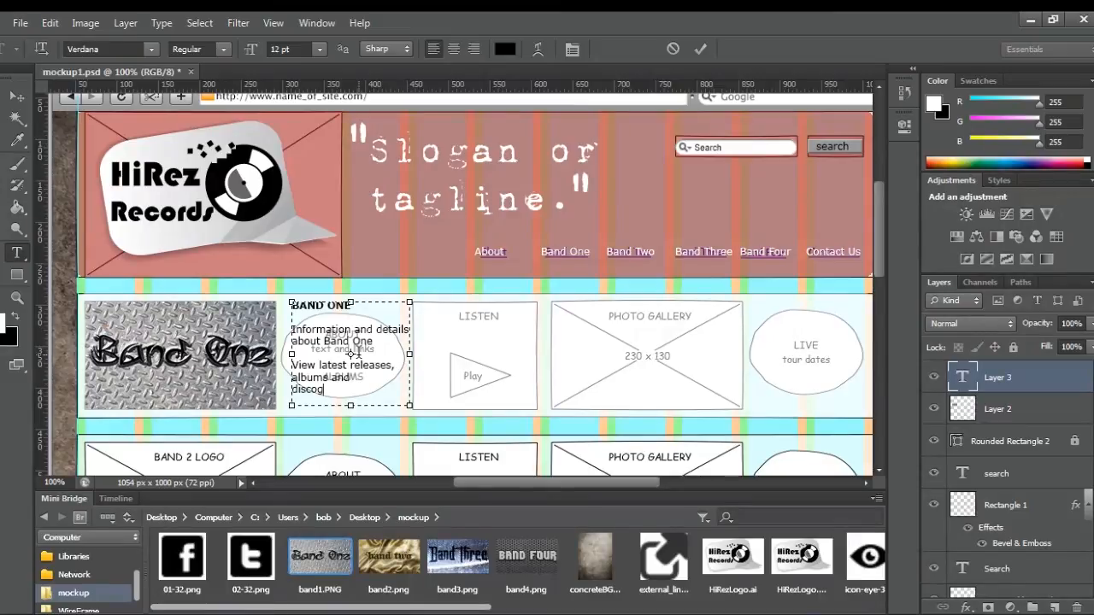